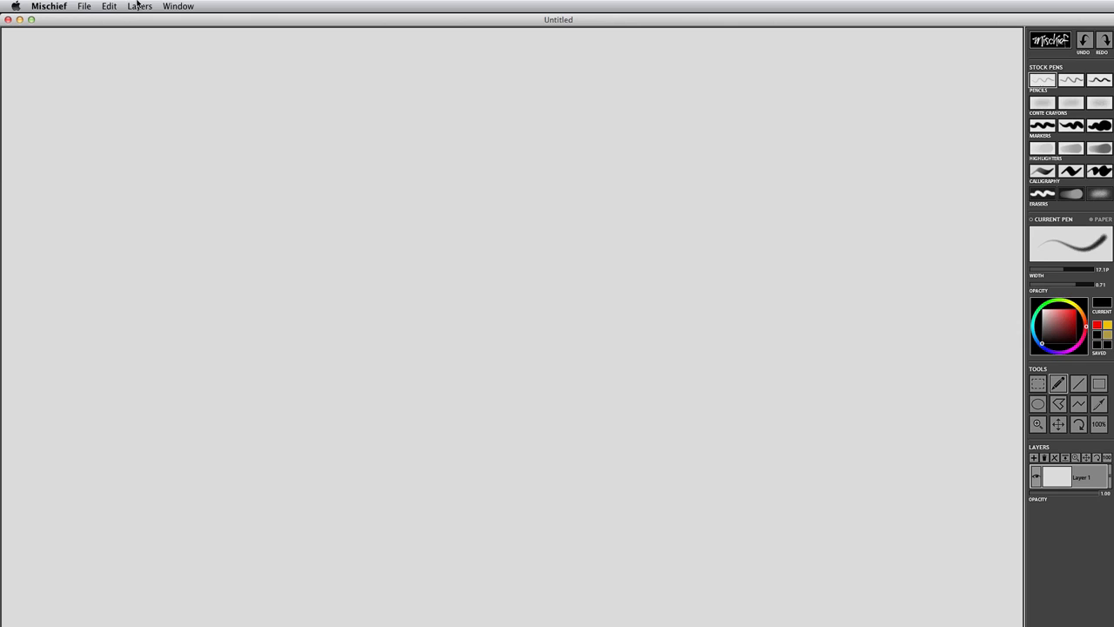
# - Set the canvas cursor preference to Pen in Mischief Preferences and confirm
pyautogui.click(108, 6)
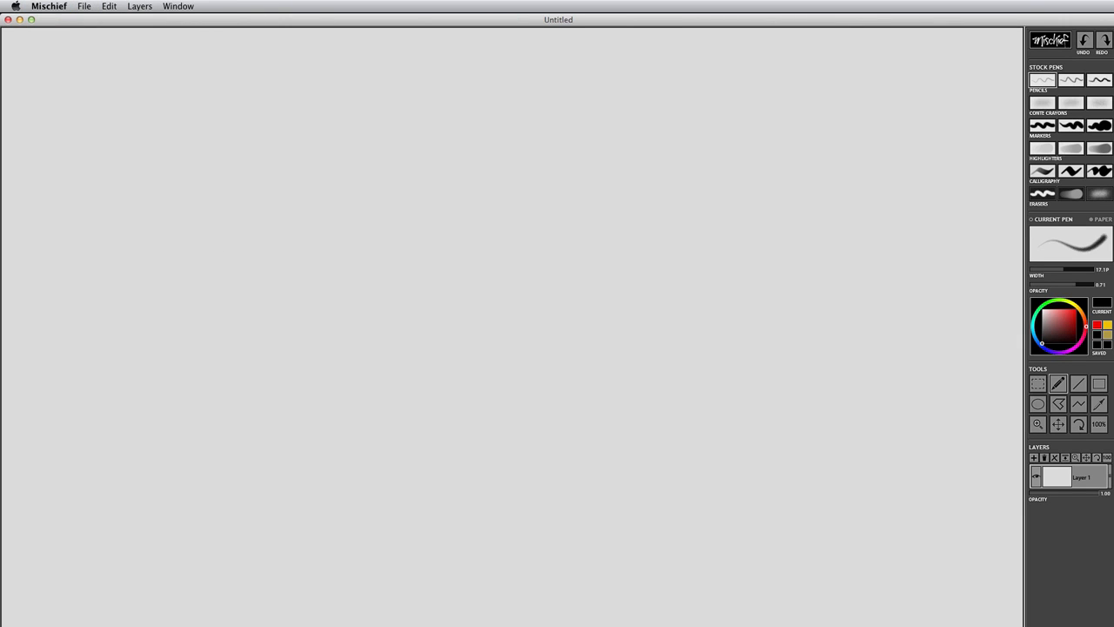
pyautogui.moveTo(540, 304); pyautogui.dragTo(609, 444)
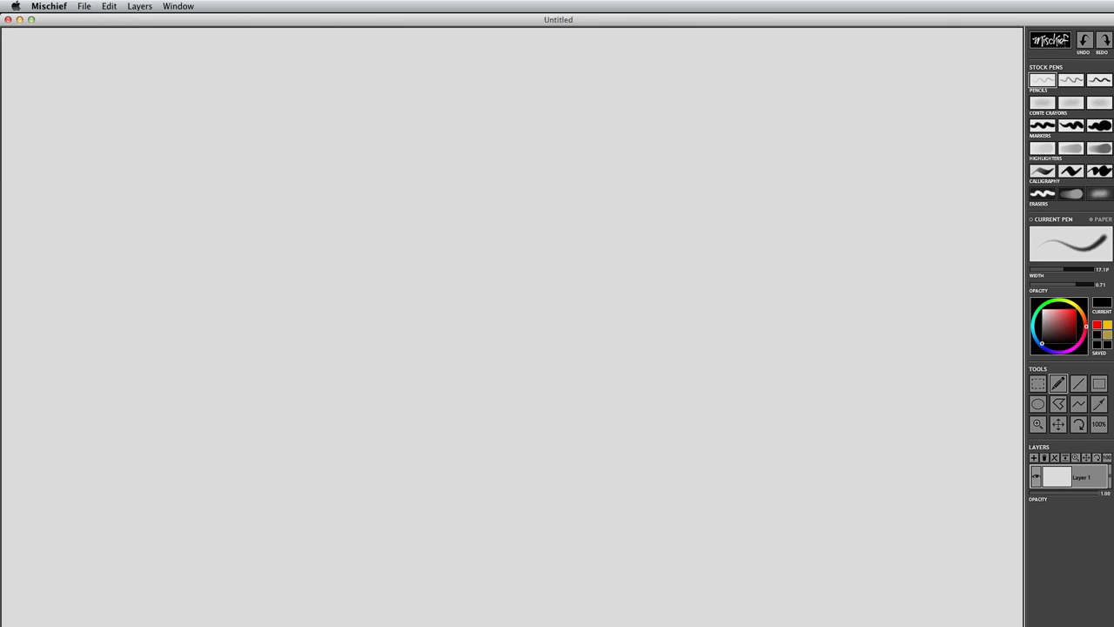
pyautogui.rightClick(632, 257)
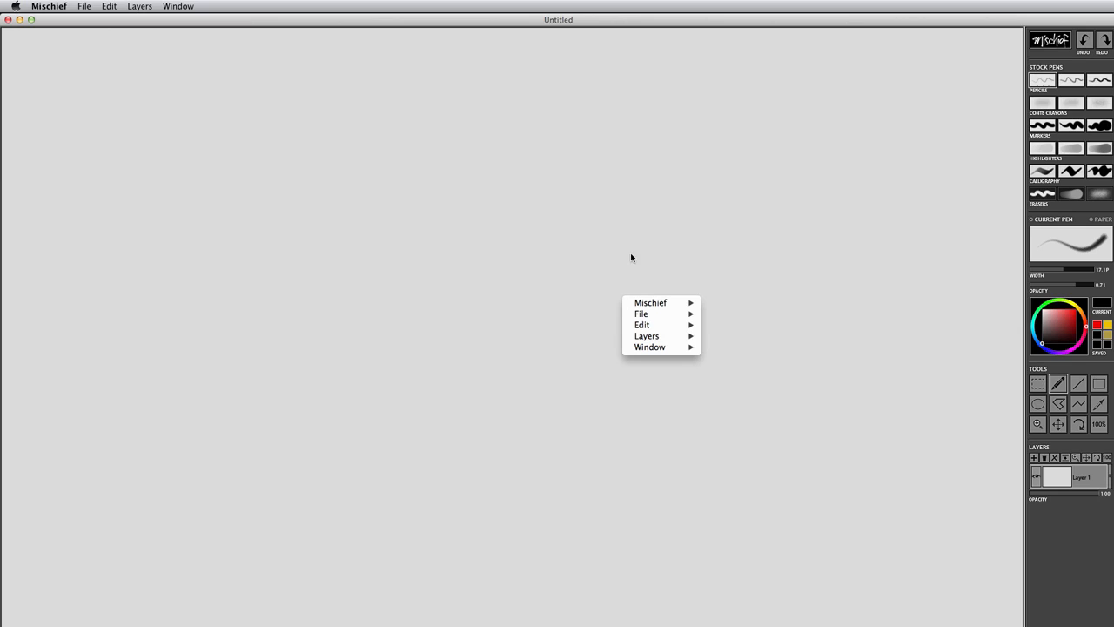
pyautogui.moveTo(652, 303)
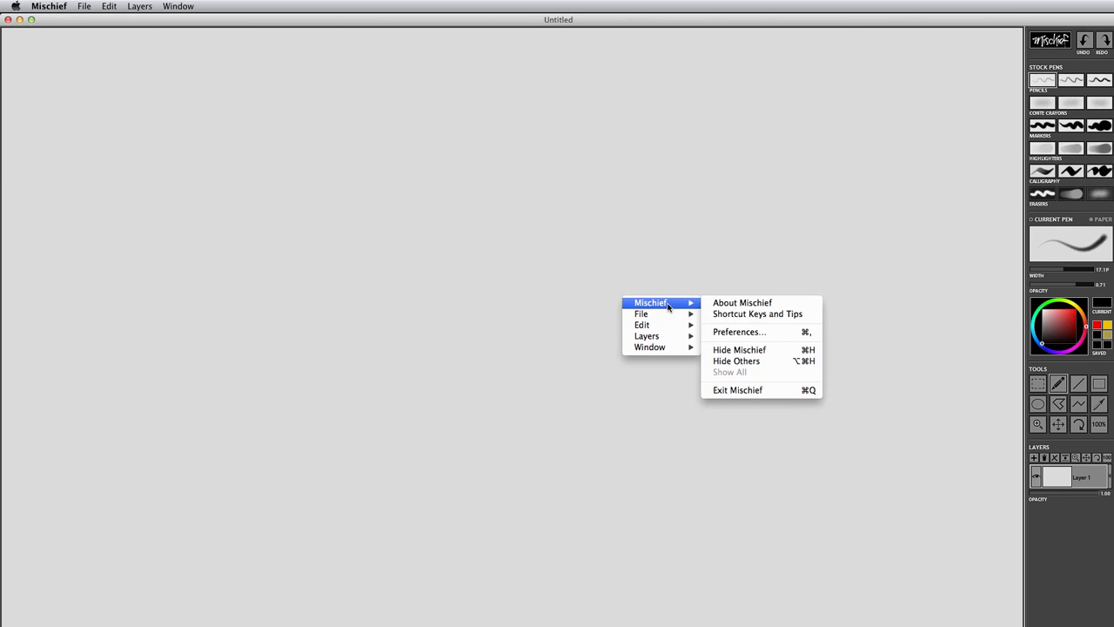
pyautogui.click(739, 331)
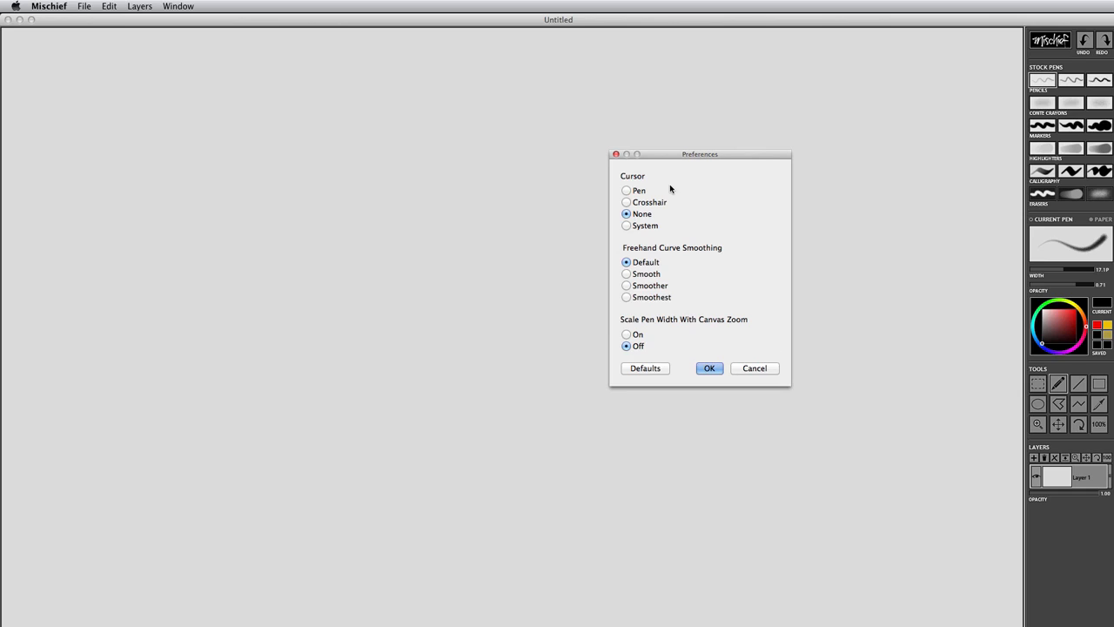
pyautogui.moveTo(641, 190)
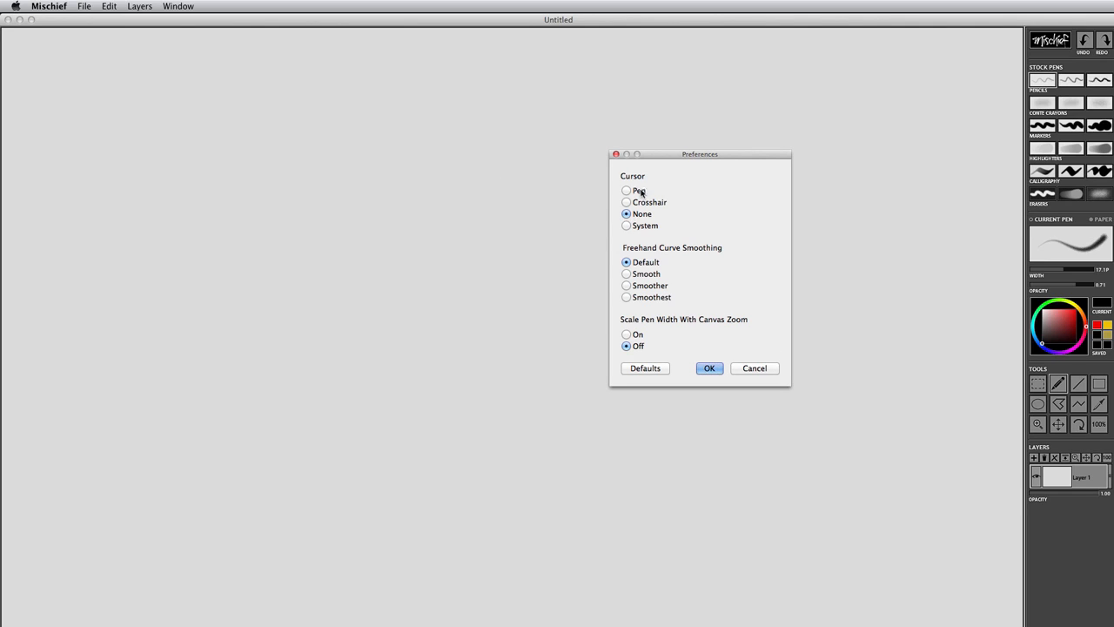
pyautogui.click(627, 190)
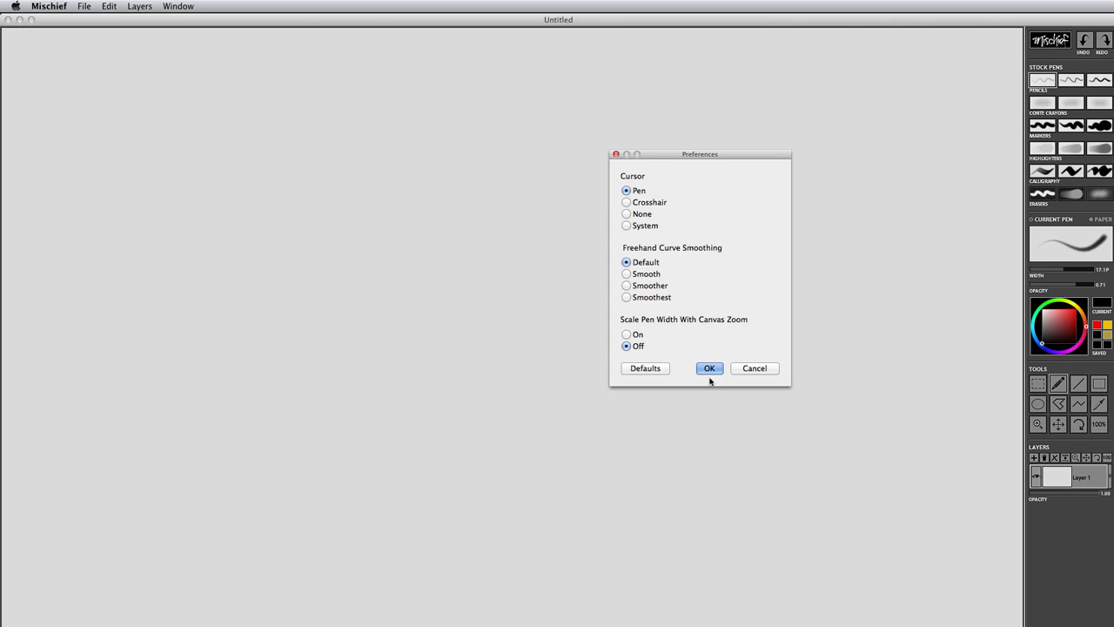
pyautogui.moveTo(697, 275)
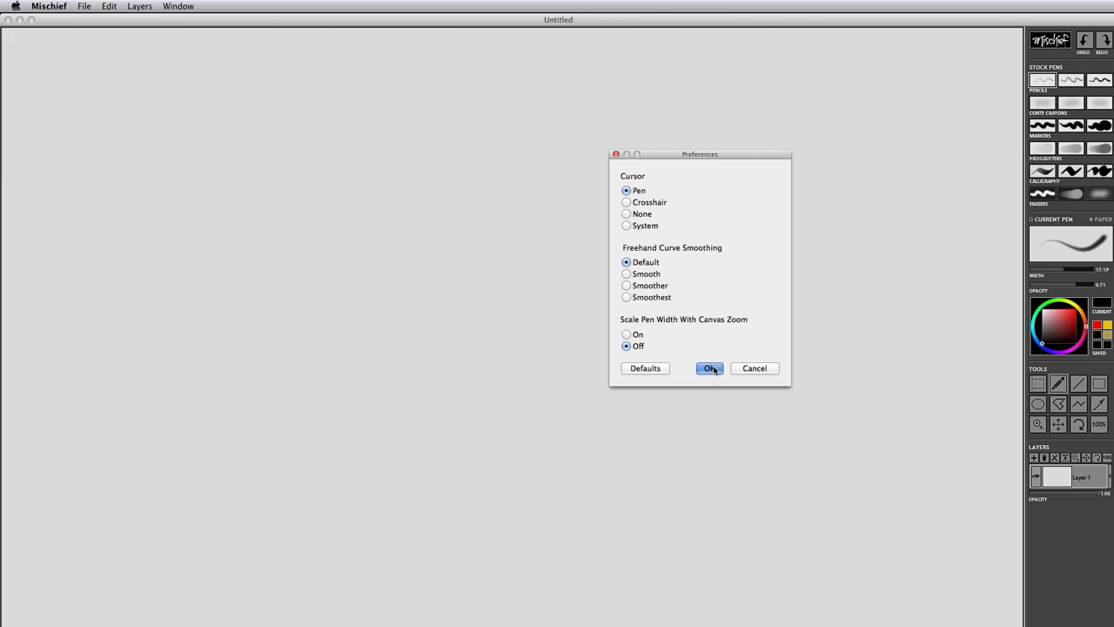
pyautogui.click(707, 367)
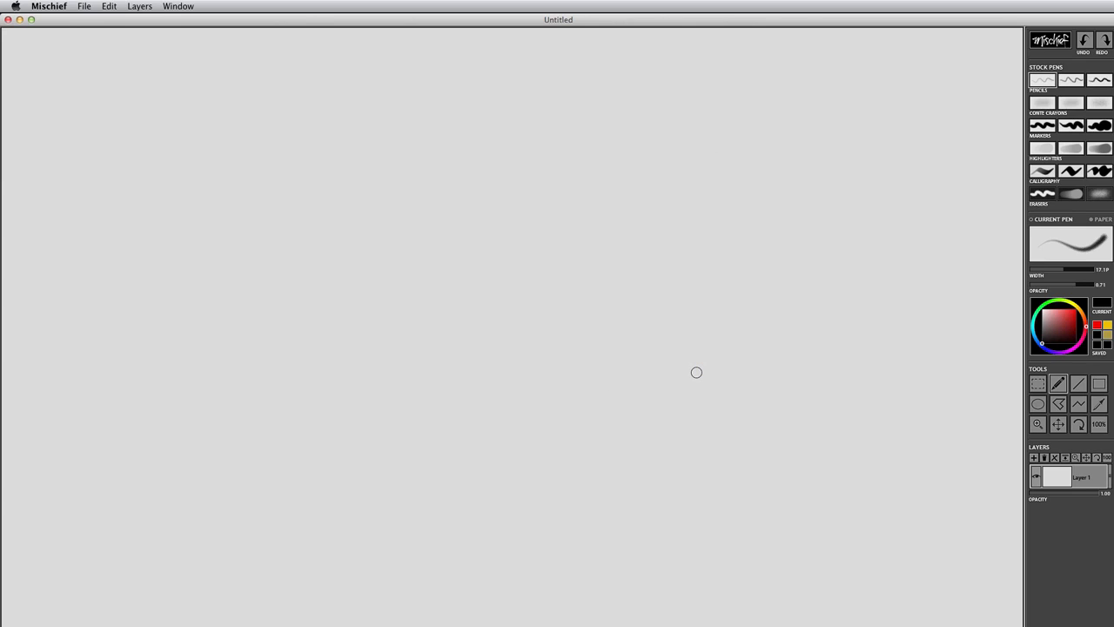
pyautogui.moveTo(432, 146)
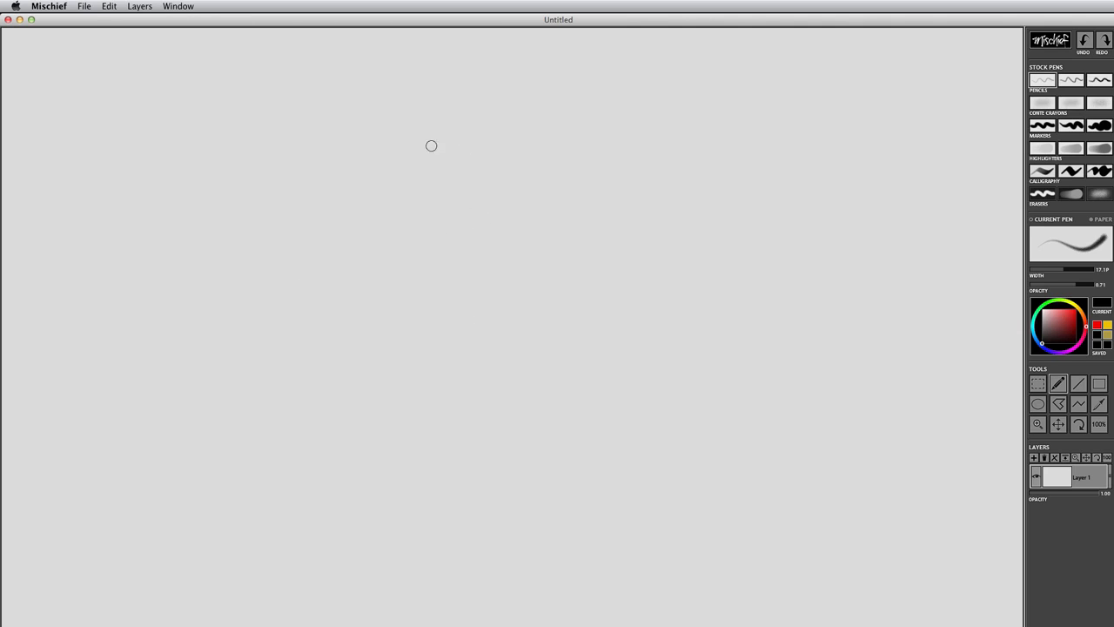
pyautogui.moveTo(536, 263)
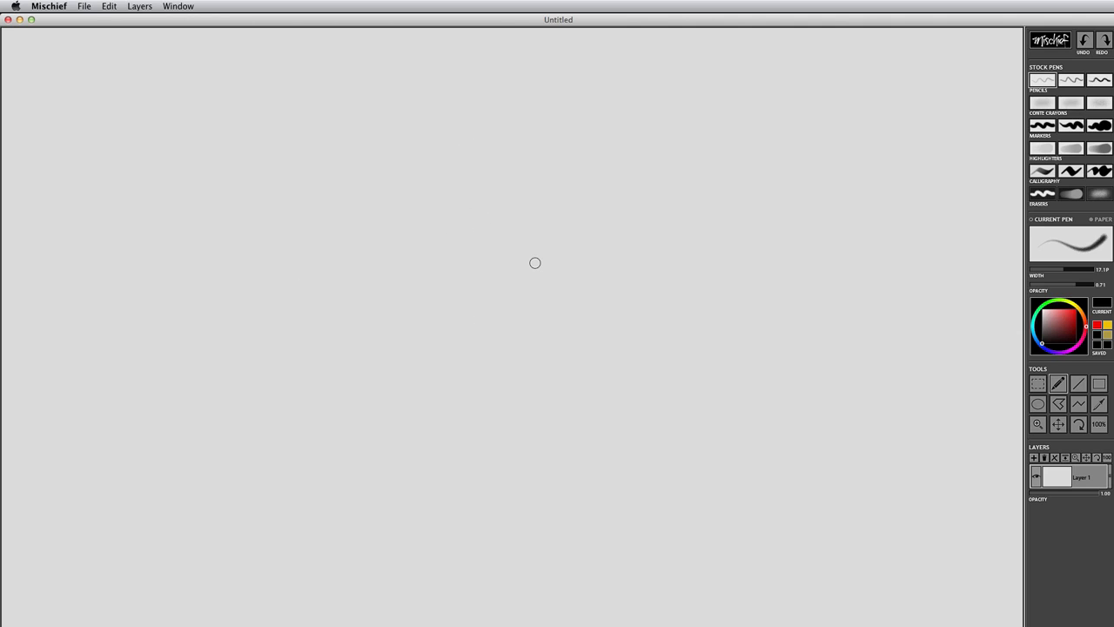
pyautogui.moveTo(342, 209)
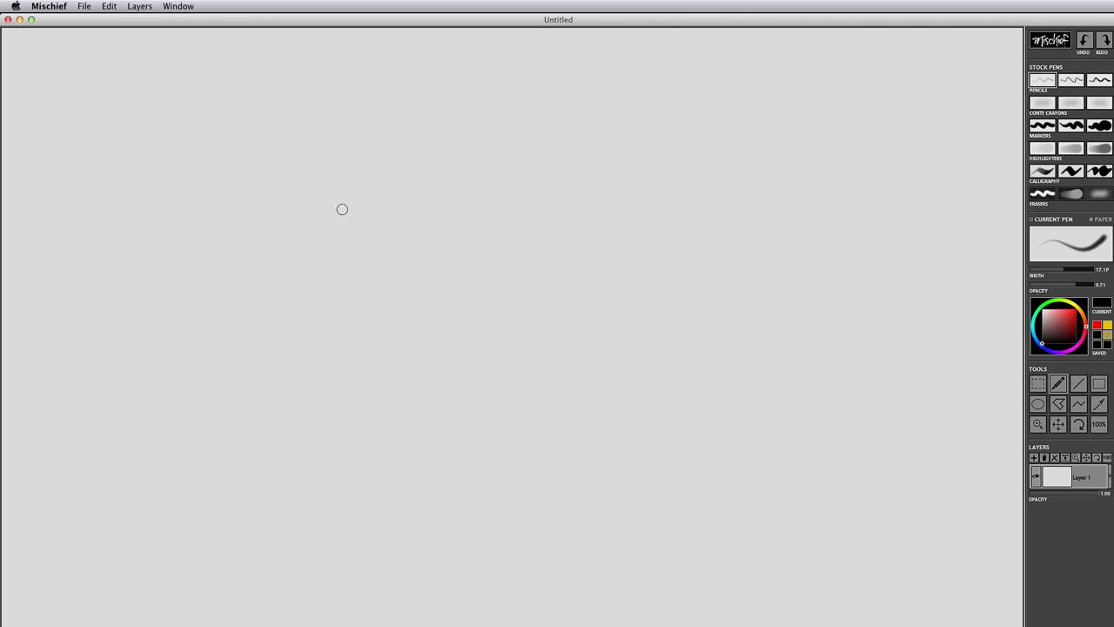
pyautogui.moveTo(101, 113)
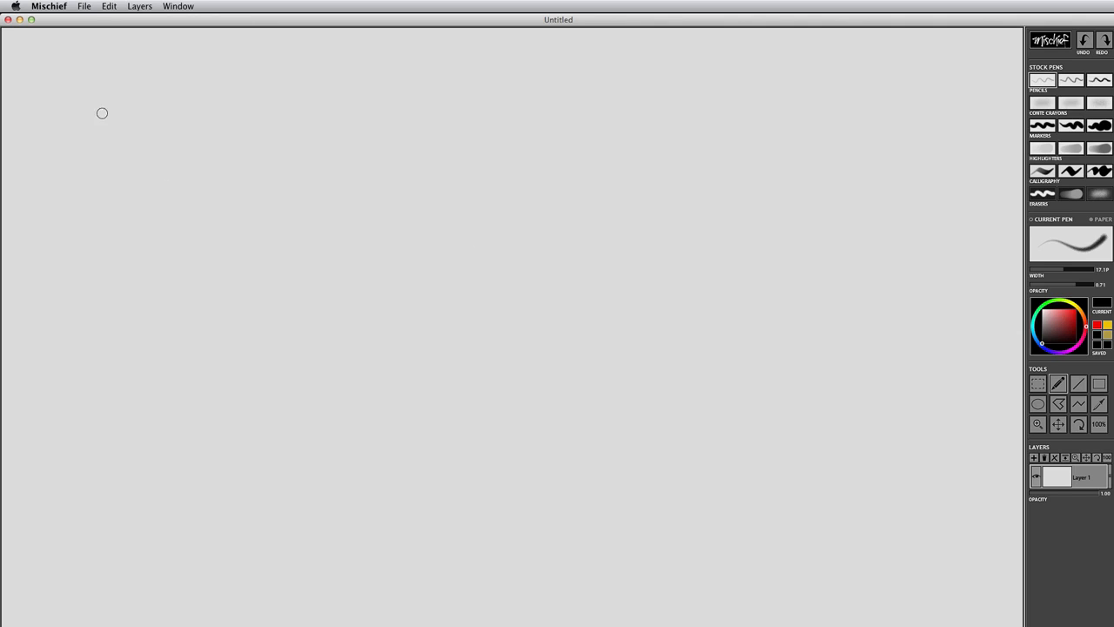
pyautogui.moveTo(366, 212)
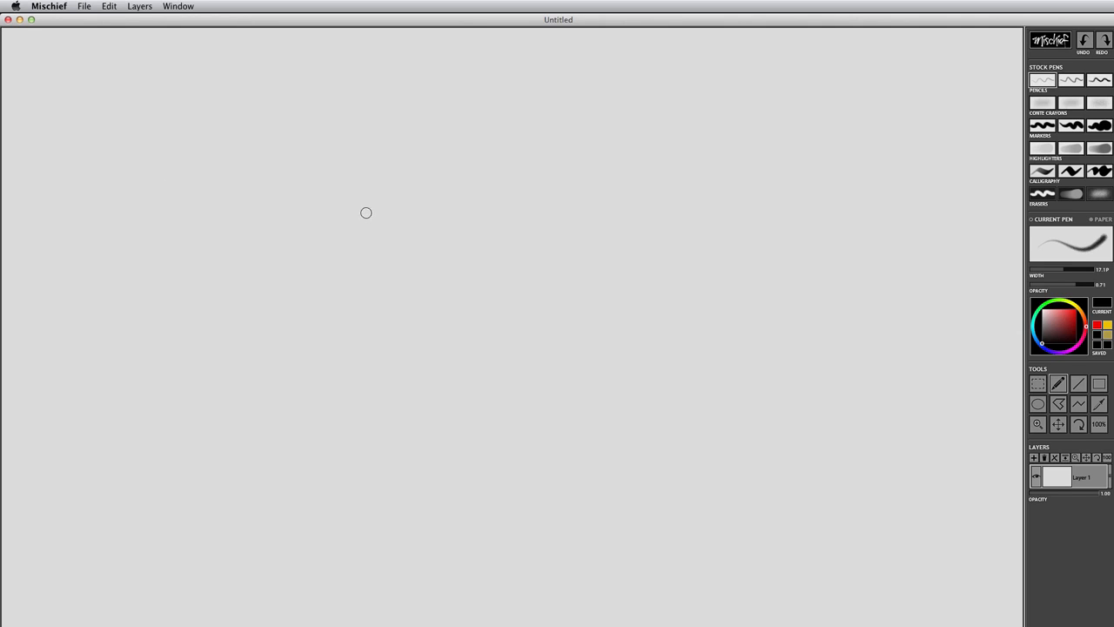
pyautogui.rightClick(366, 212)
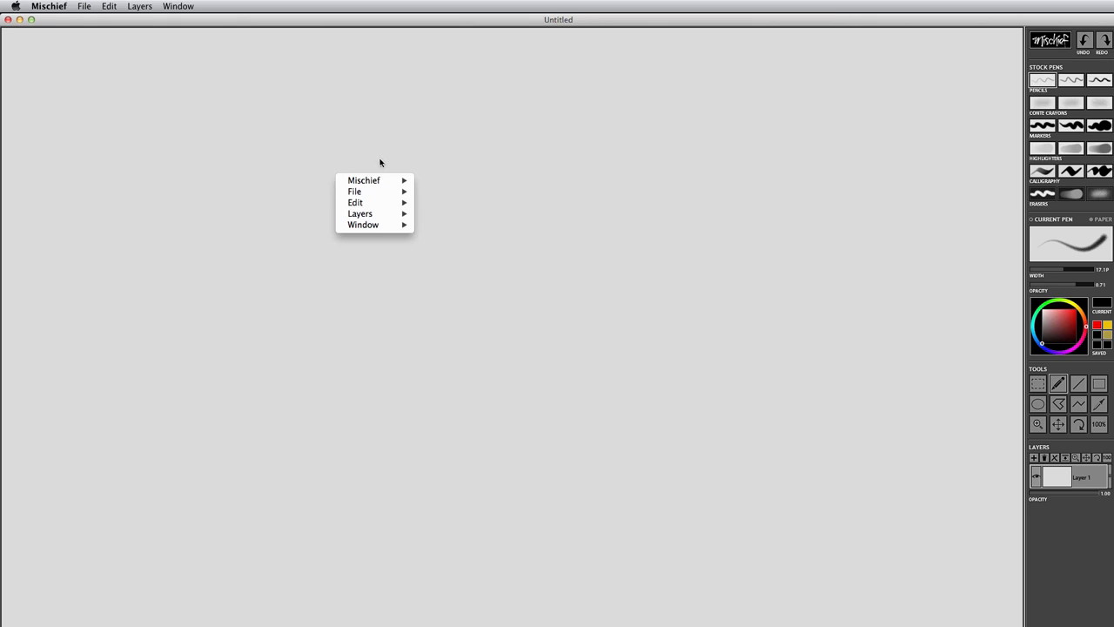
pyautogui.click(364, 180)
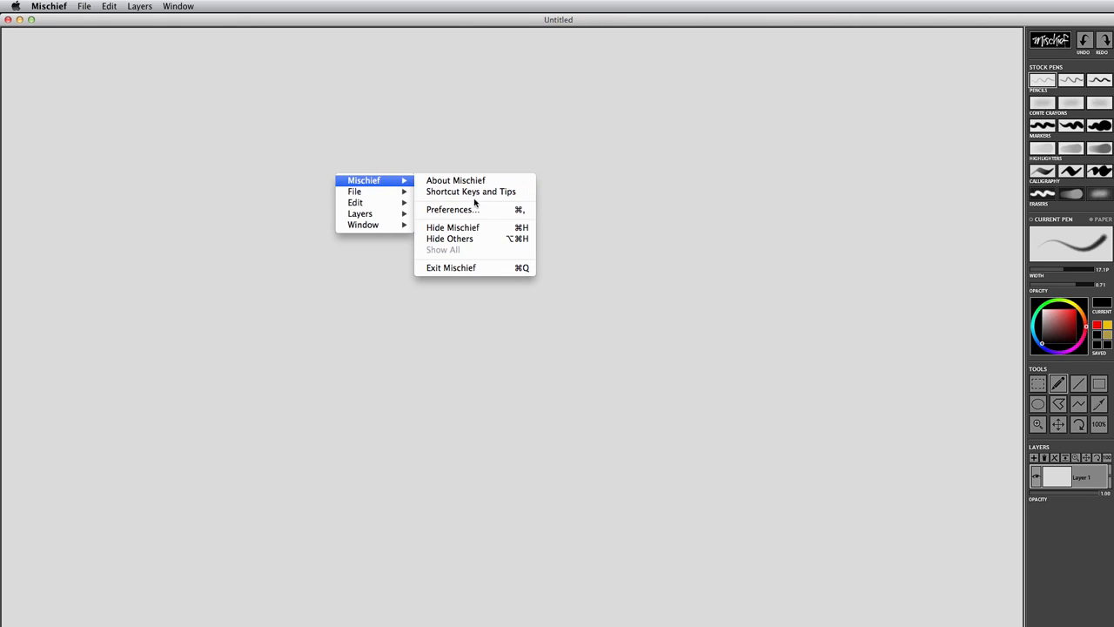
pyautogui.click(470, 190)
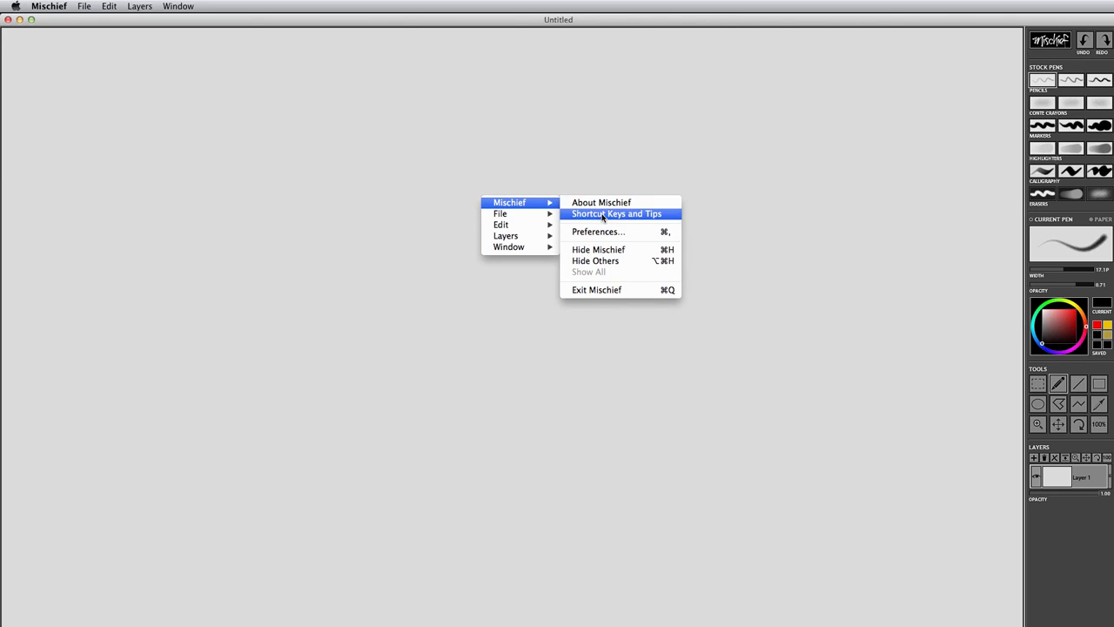
pyautogui.click(616, 213)
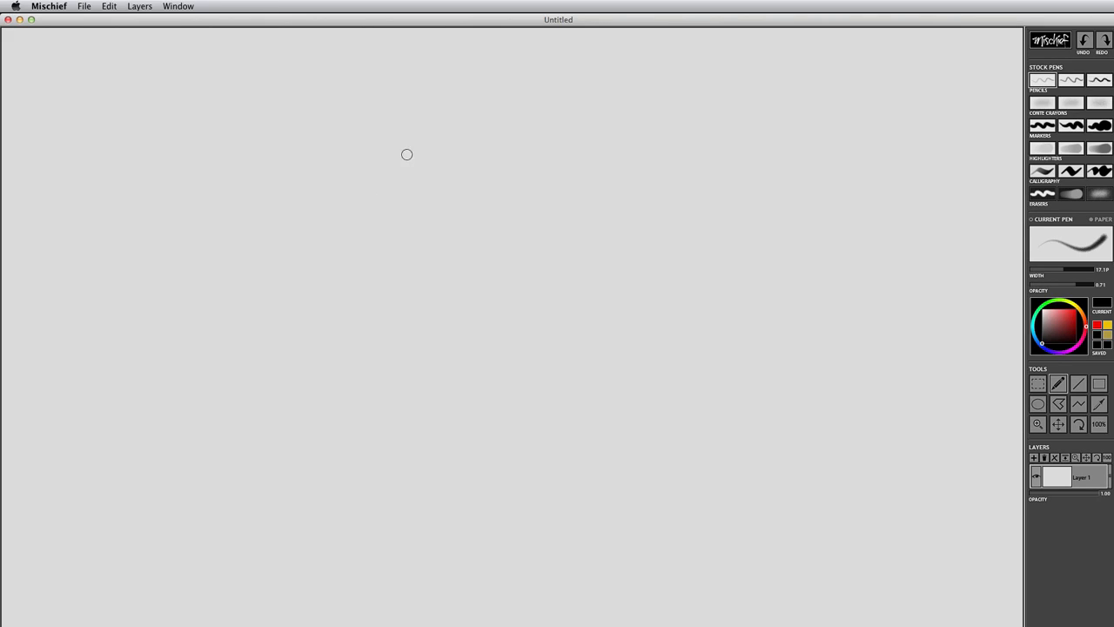
pyautogui.moveTo(369, 236)
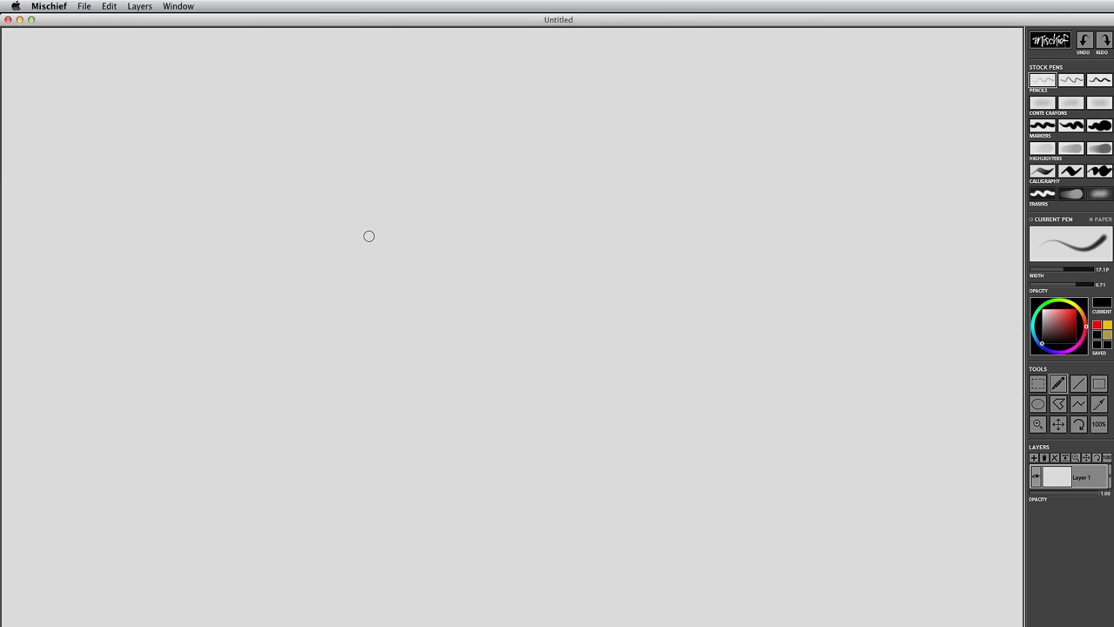
pyautogui.moveTo(446, 282)
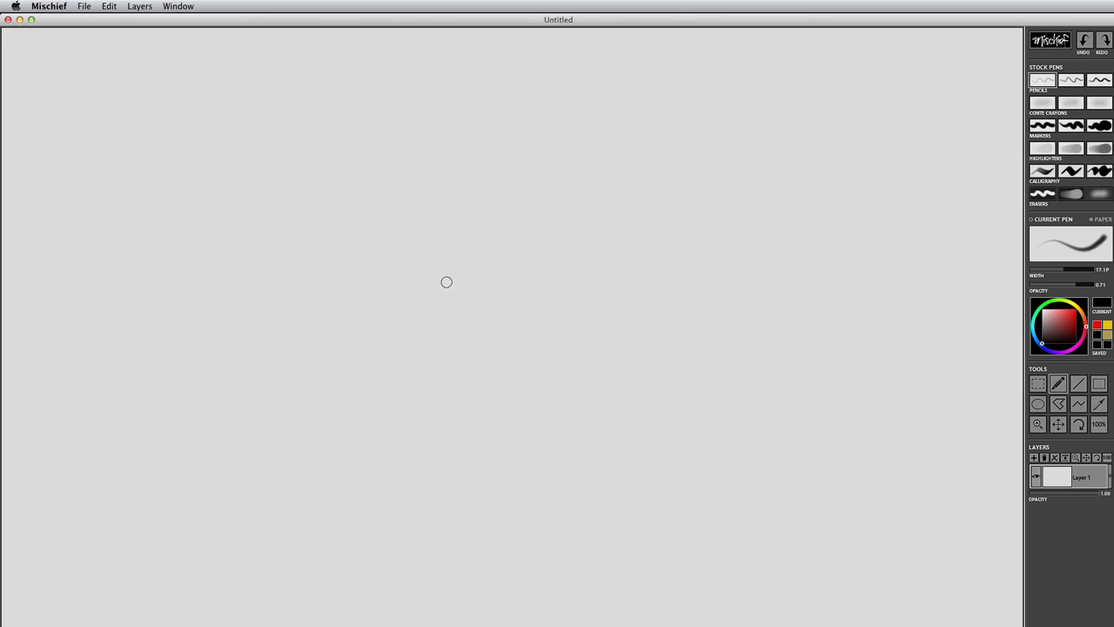
pyautogui.moveTo(975, 447)
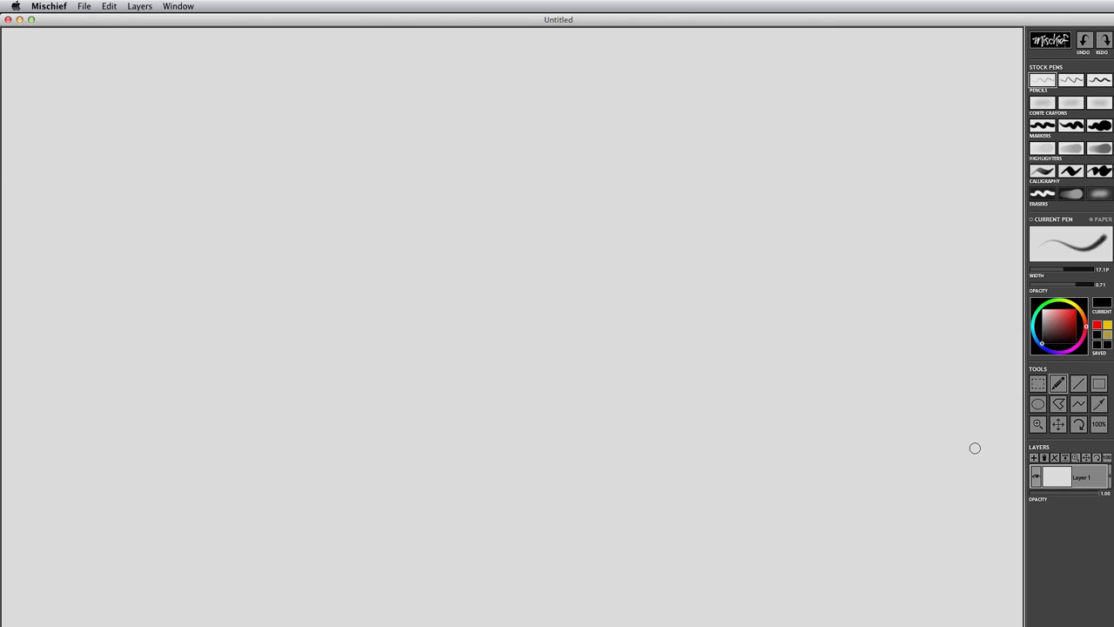
pyautogui.moveTo(1024, 468)
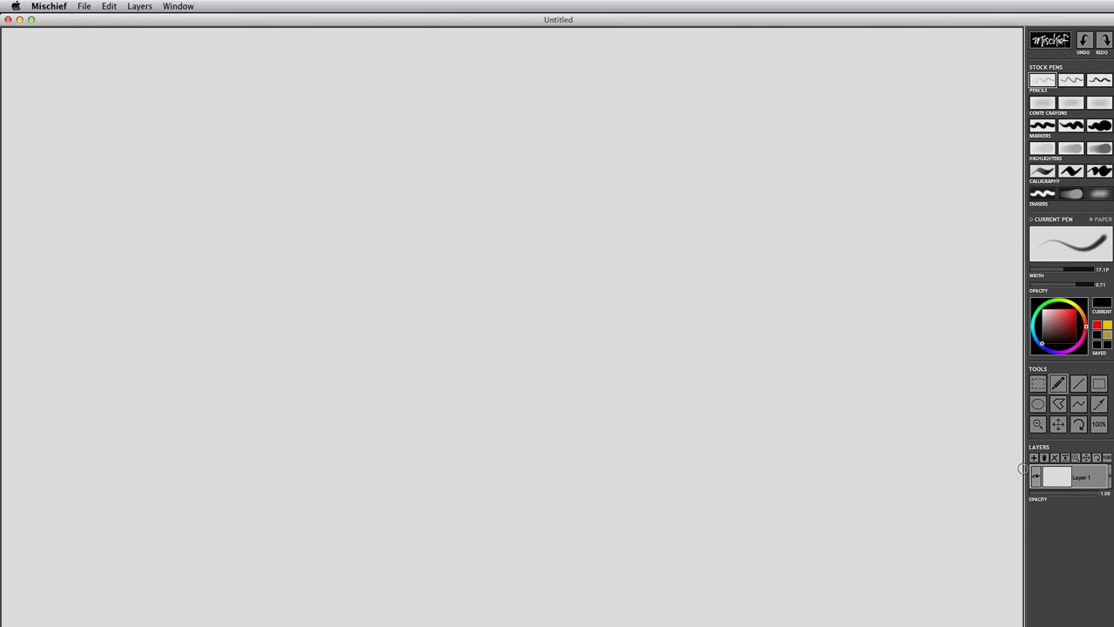
pyautogui.moveTo(1048, 484)
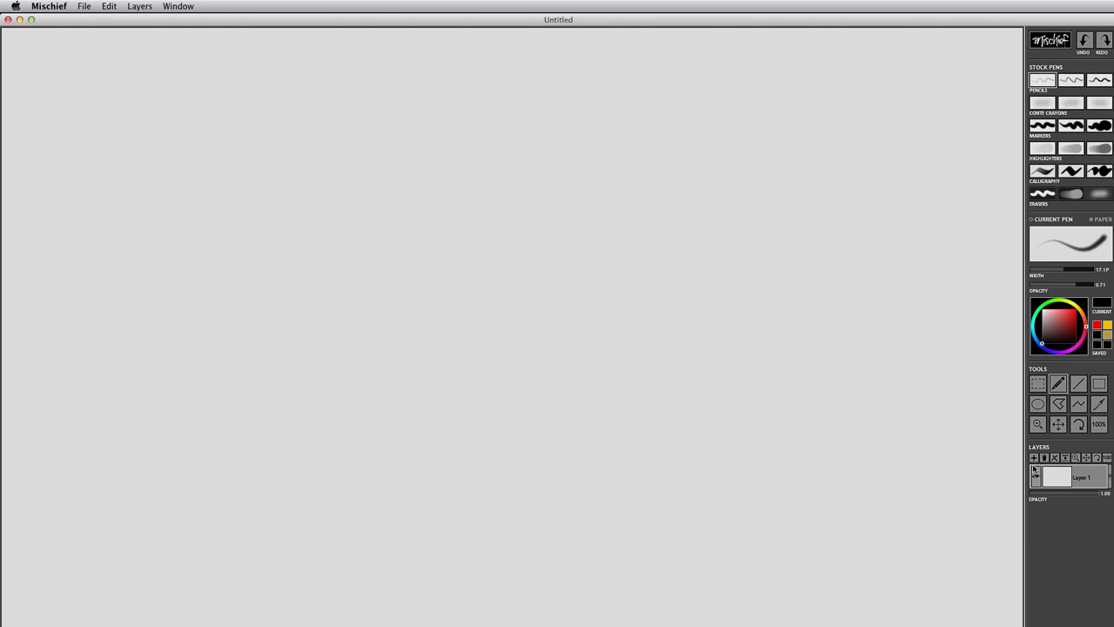
pyautogui.moveTo(1036, 466)
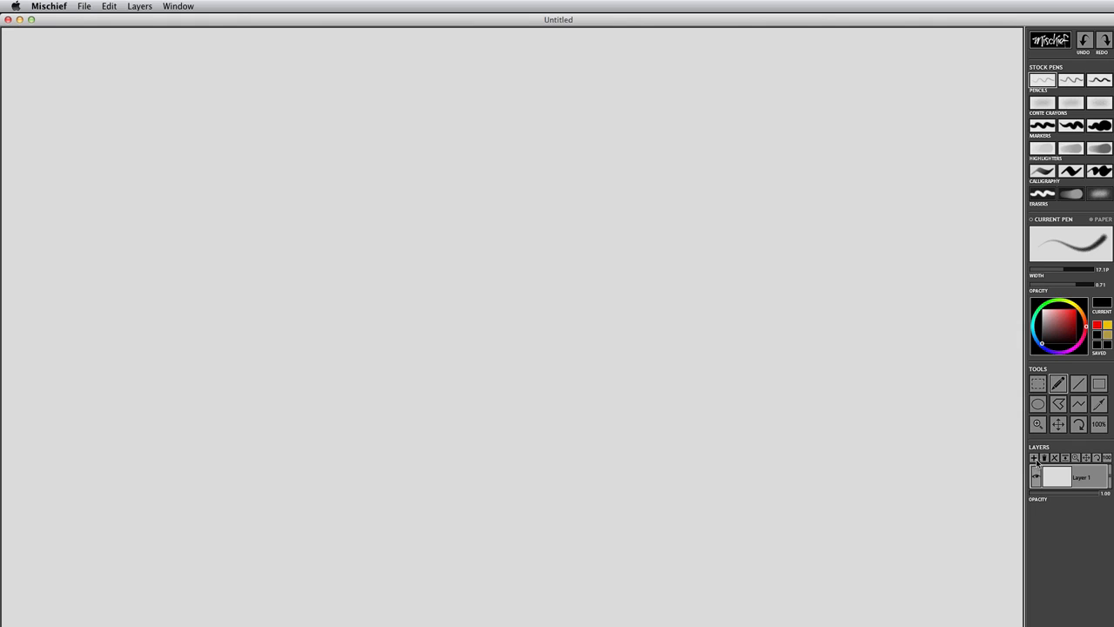
# - Add a second layer above the original and return its opacity to full
pyautogui.click(1034, 458)
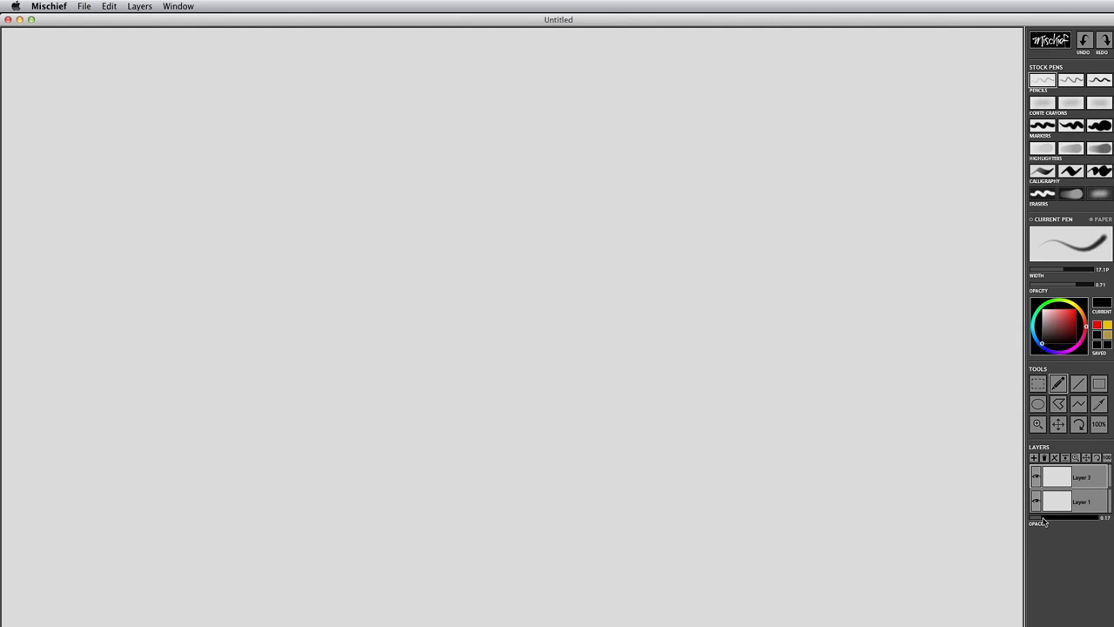
pyautogui.moveTo(1041, 519); pyautogui.dragTo(1088, 519)
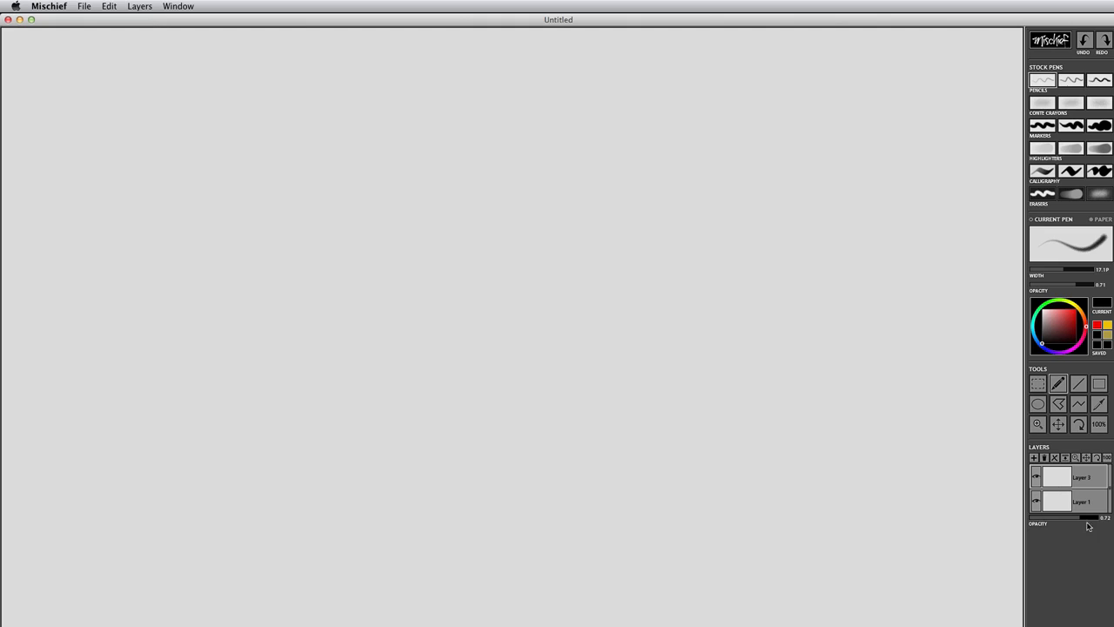
pyautogui.moveTo(1088, 517); pyautogui.dragTo(1053, 517)
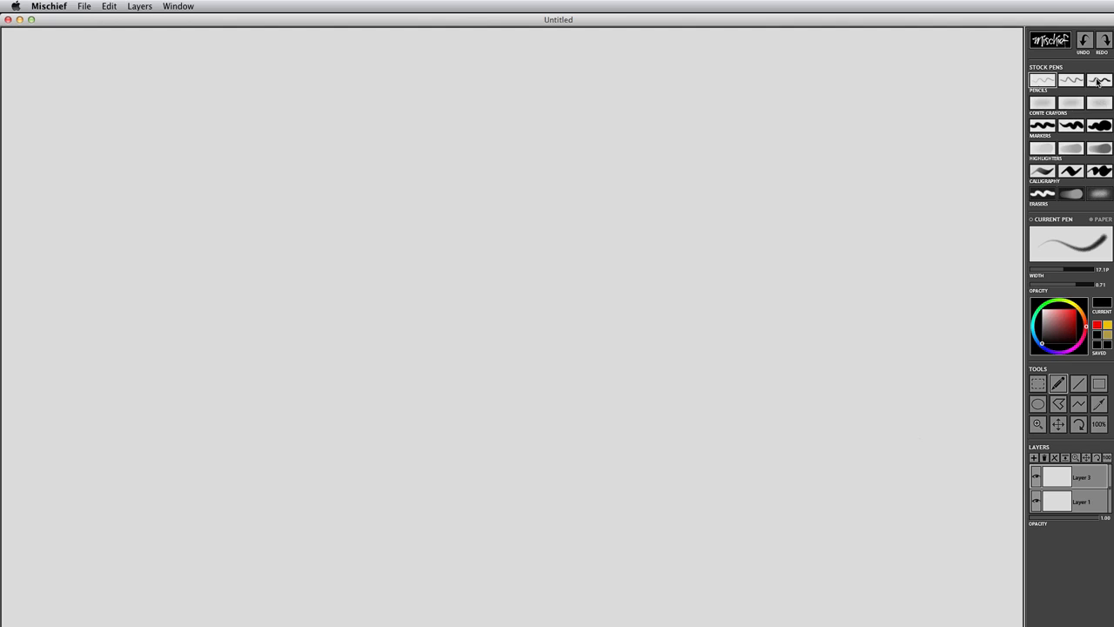
pyautogui.moveTo(1069, 49)
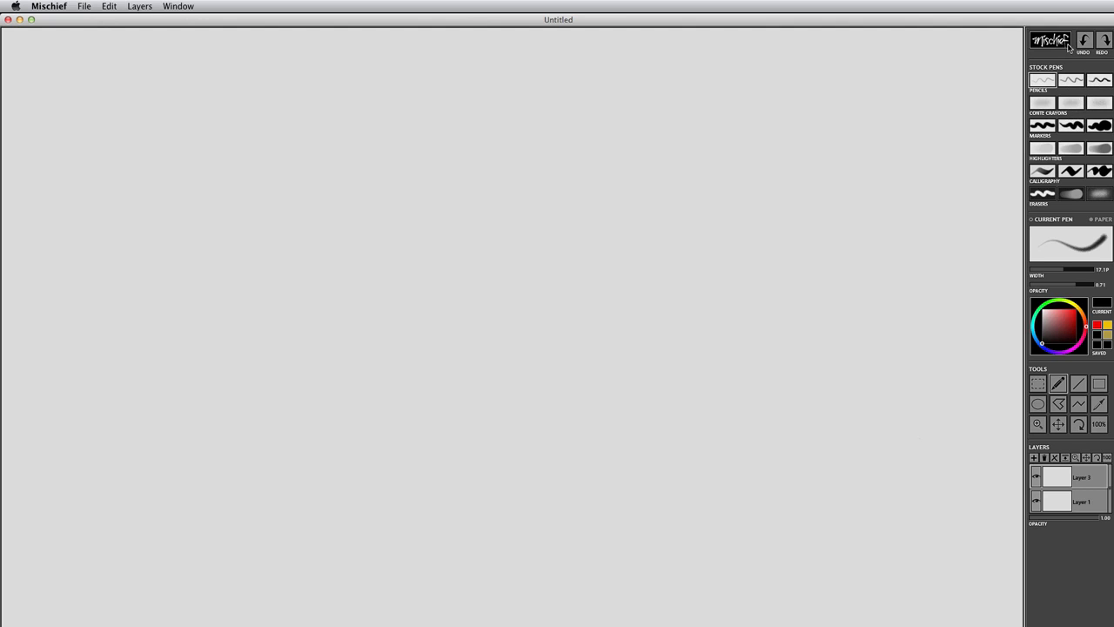
pyautogui.moveTo(1069, 49)
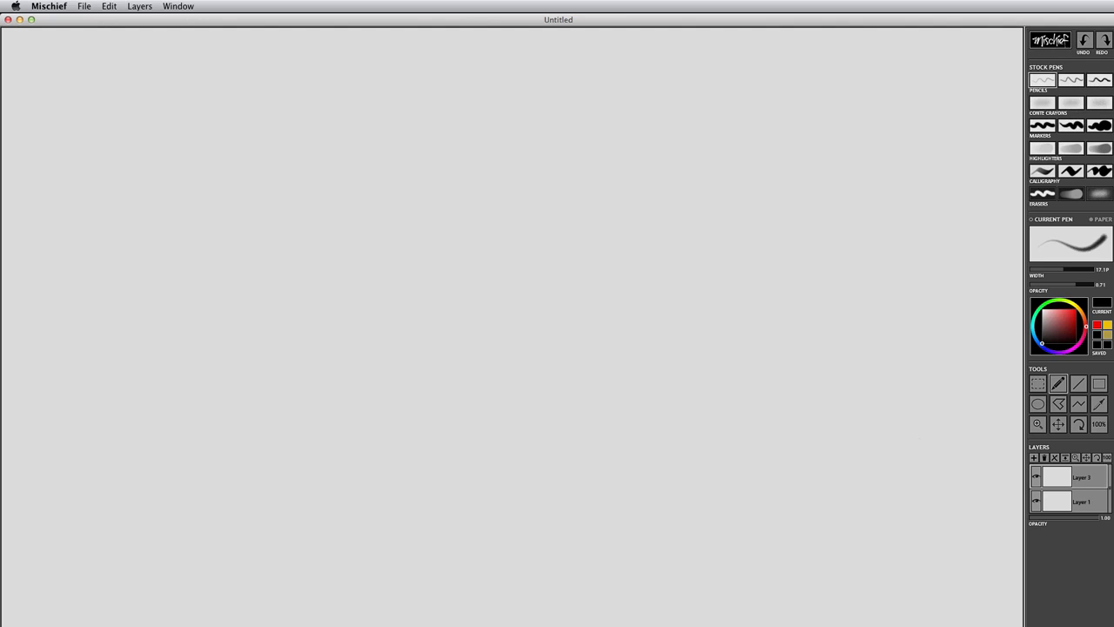
# - Try several pen presets and widths, settling on the broad tapering brush
pyautogui.click(1041, 148)
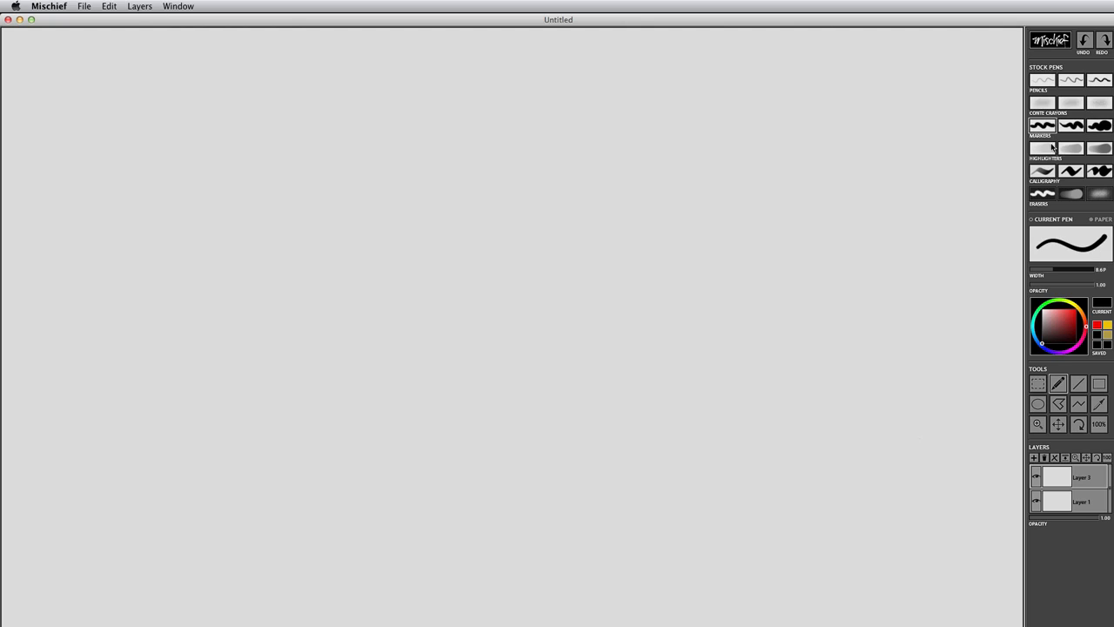
pyautogui.click(1041, 148)
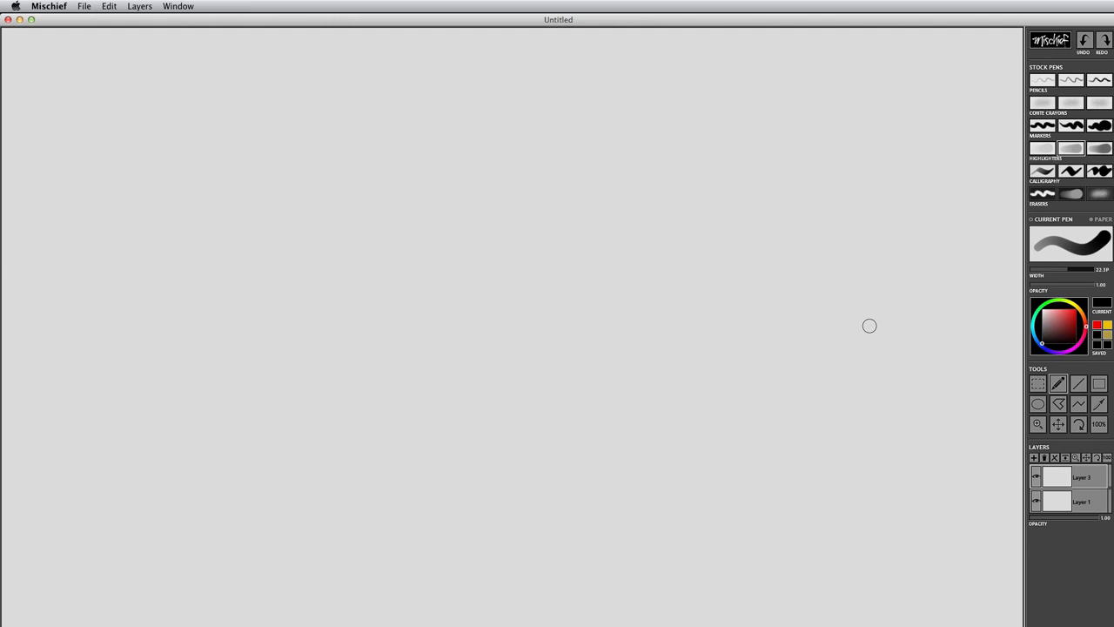
pyautogui.moveTo(992, 191)
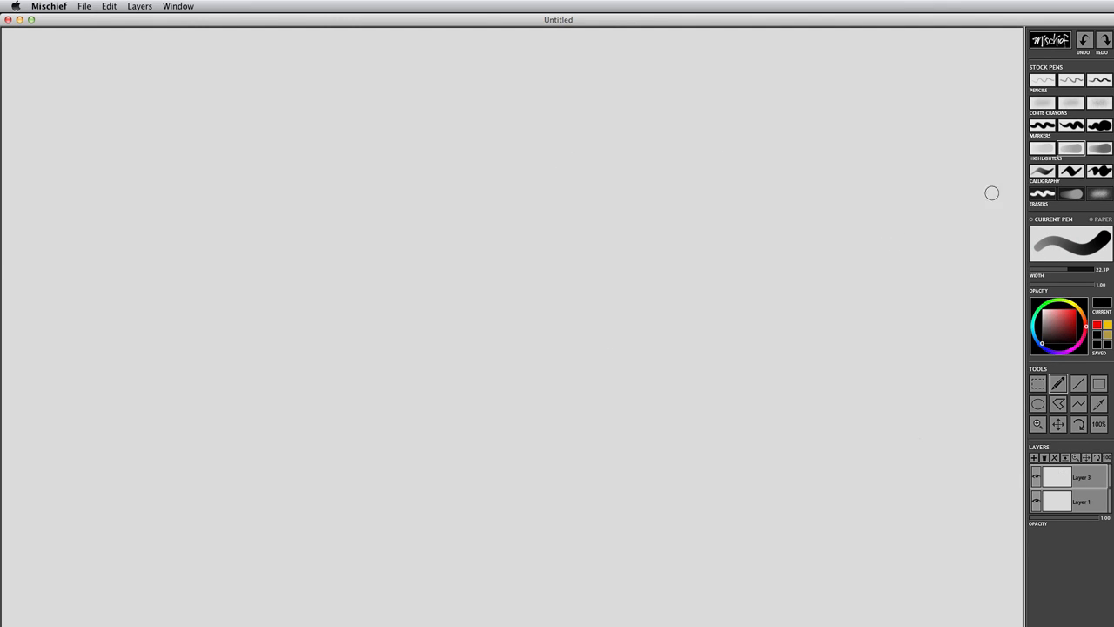
pyautogui.moveTo(1062, 272); pyautogui.dragTo(1090, 272)
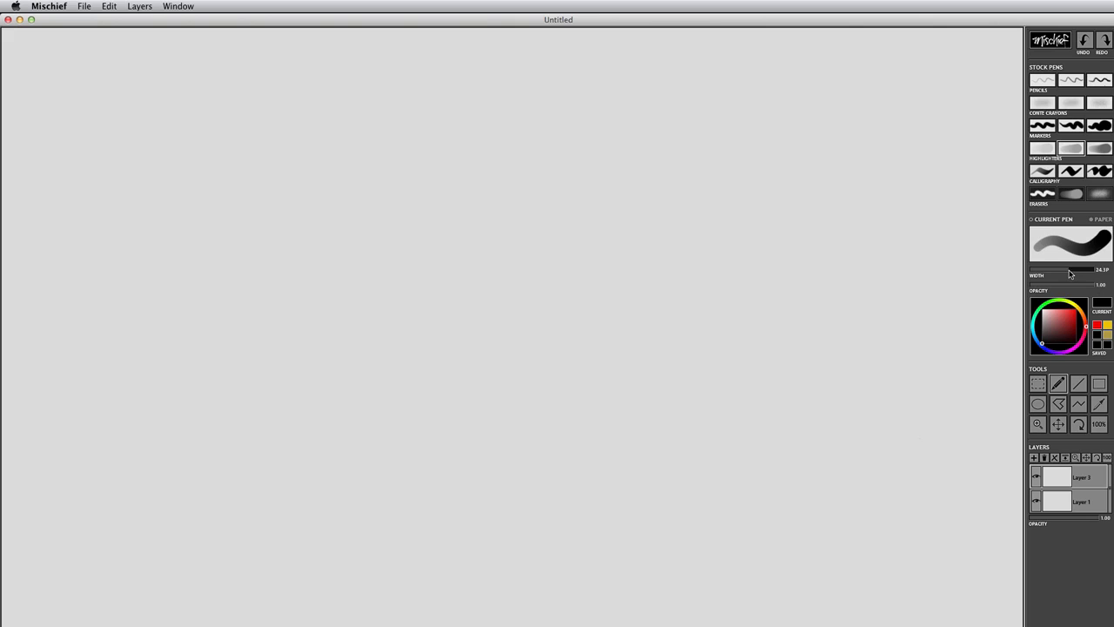
pyautogui.moveTo(1070, 268); pyautogui.dragTo(1038, 268)
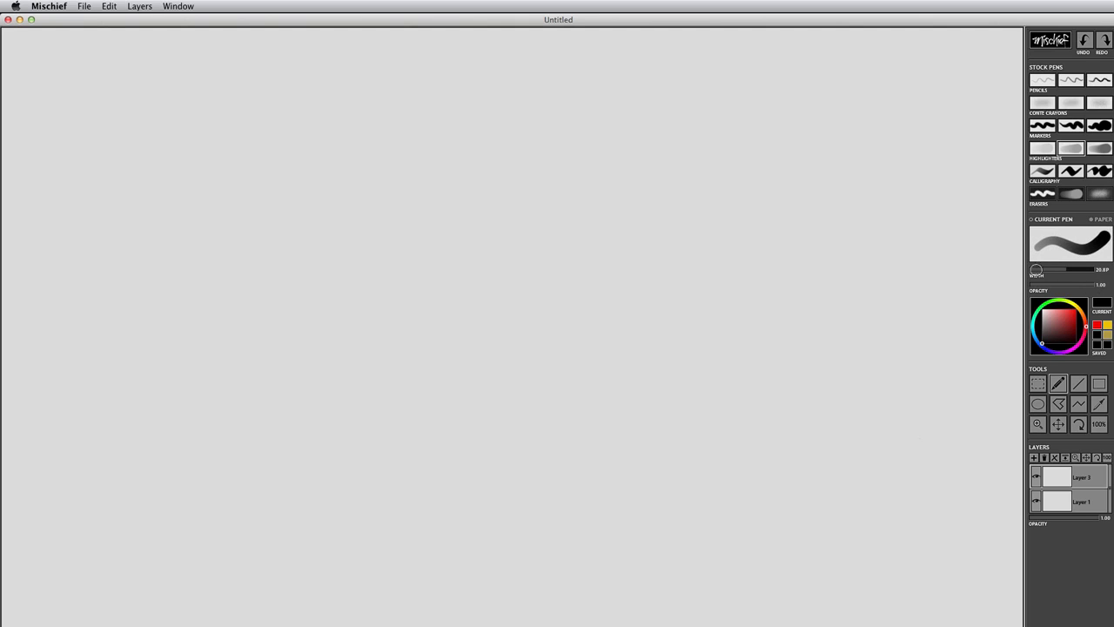
pyautogui.moveTo(987, 223)
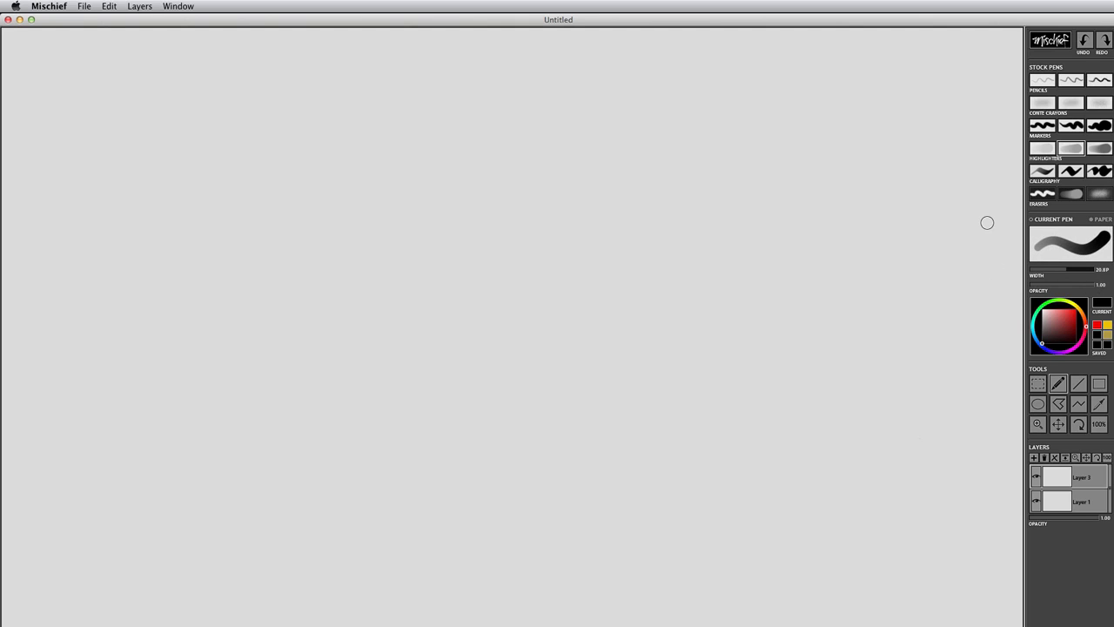
pyautogui.moveTo(871, 339)
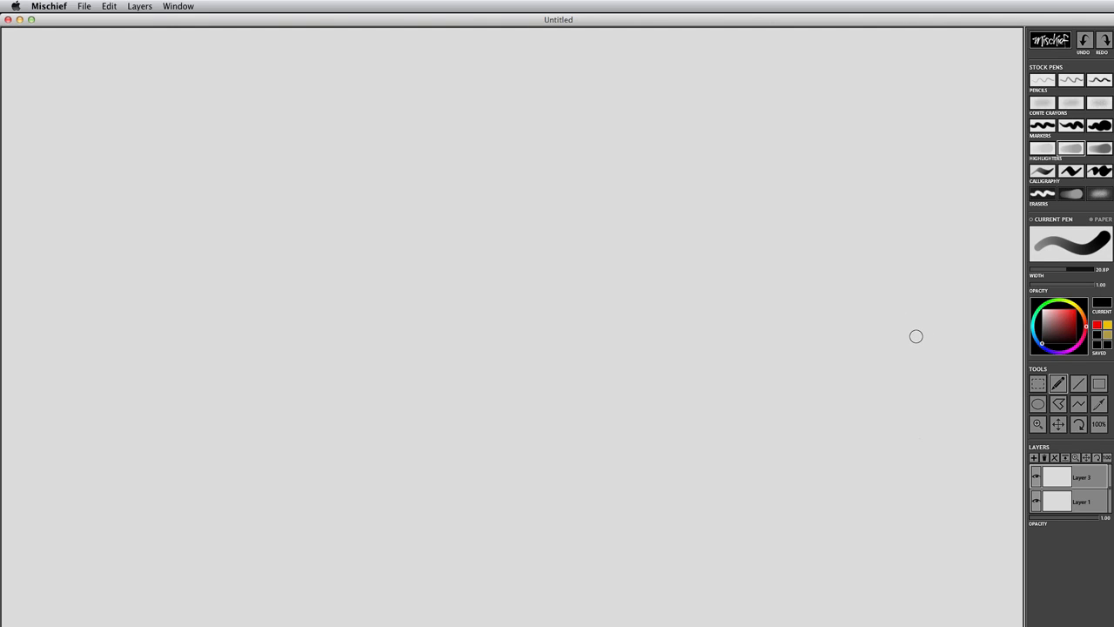
pyautogui.click(1073, 171)
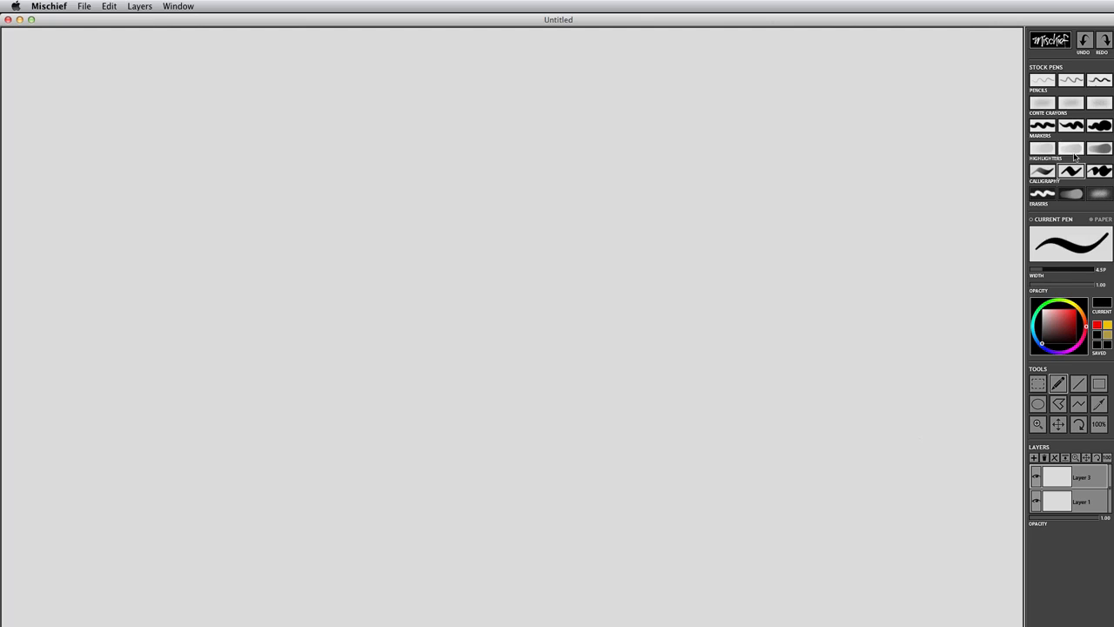
pyautogui.click(1073, 148)
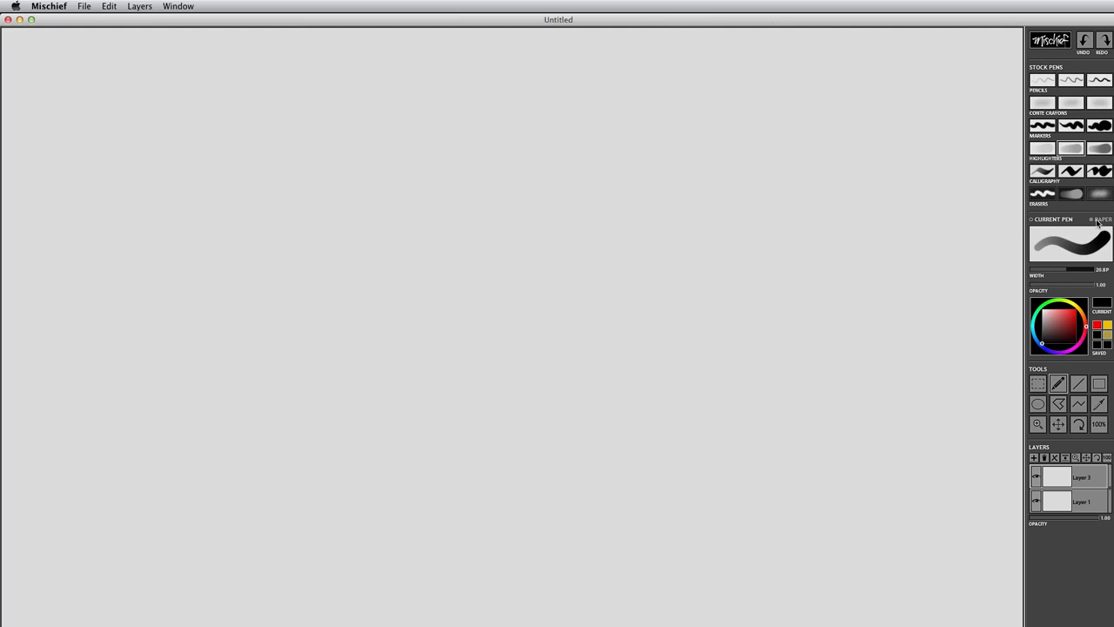
# - Try graph paper, then choose the speckled white paper texture as the background
pyautogui.click(1101, 219)
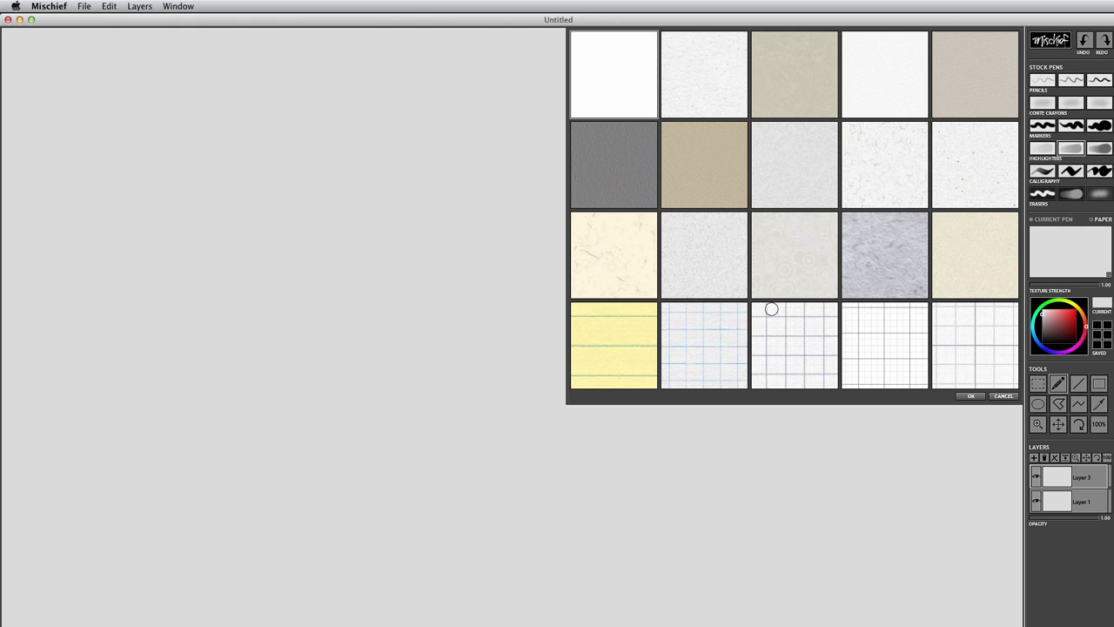
pyautogui.click(703, 345)
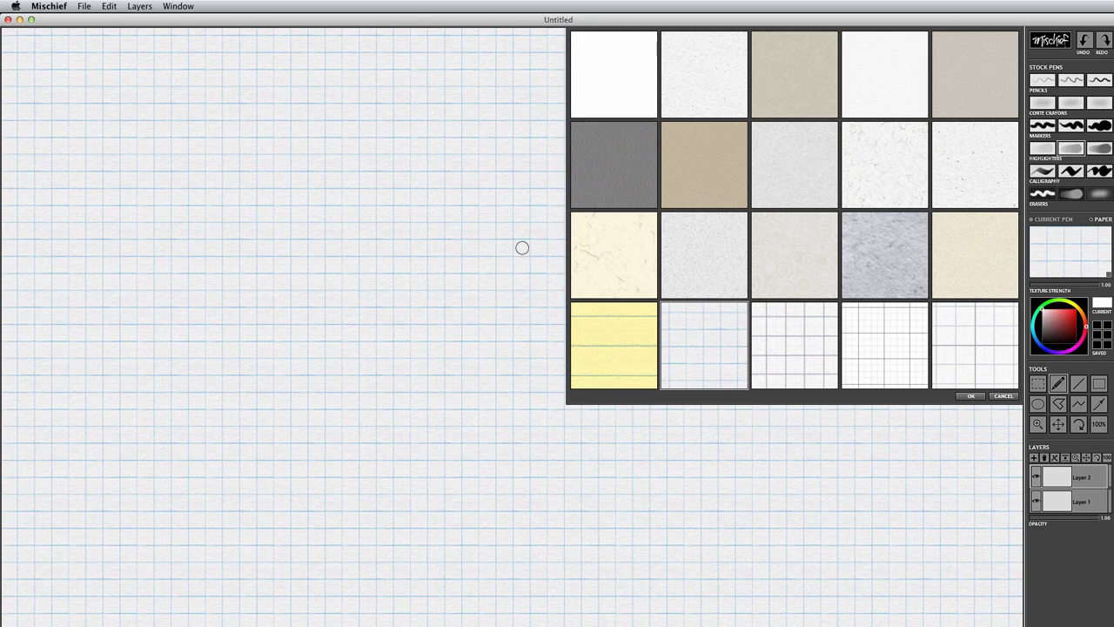
pyautogui.moveTo(460, 347)
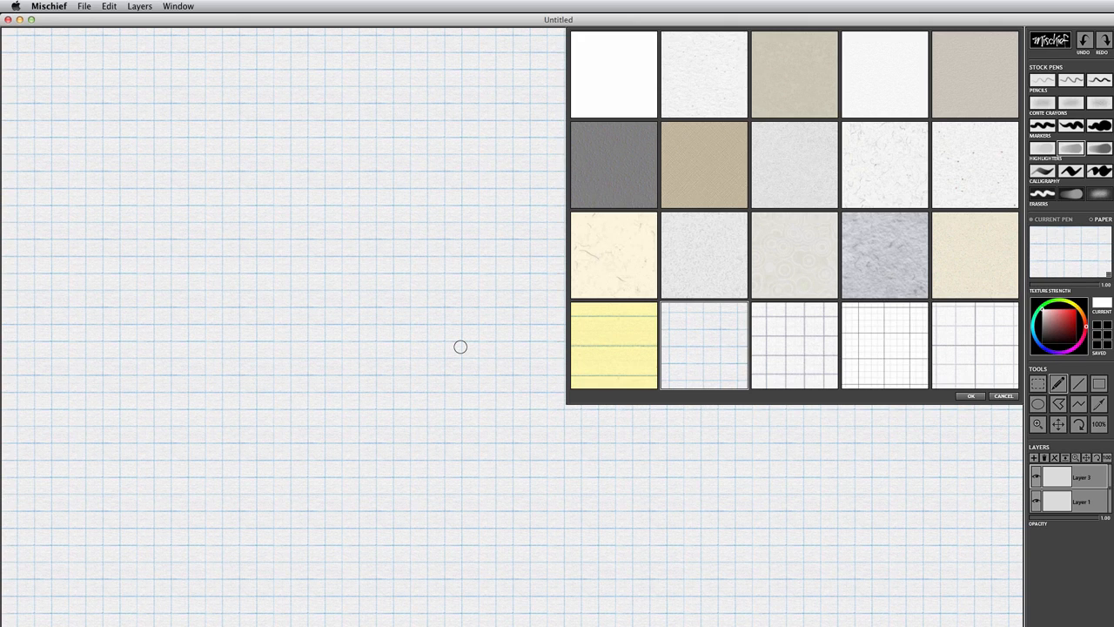
pyautogui.moveTo(446, 275)
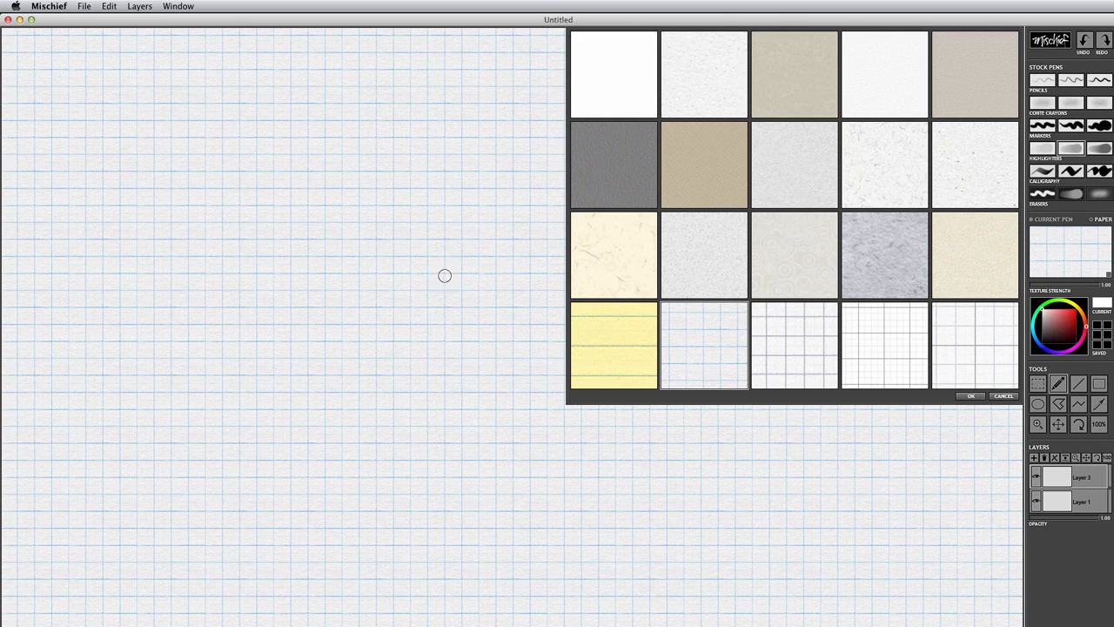
pyautogui.moveTo(291, 221)
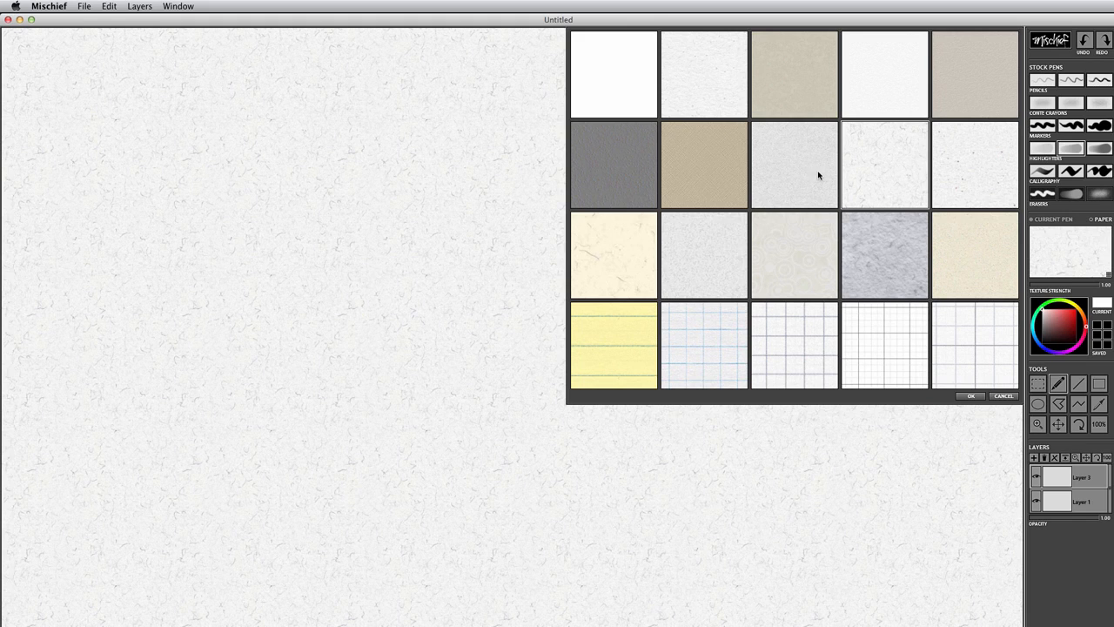
pyautogui.moveTo(1060, 254)
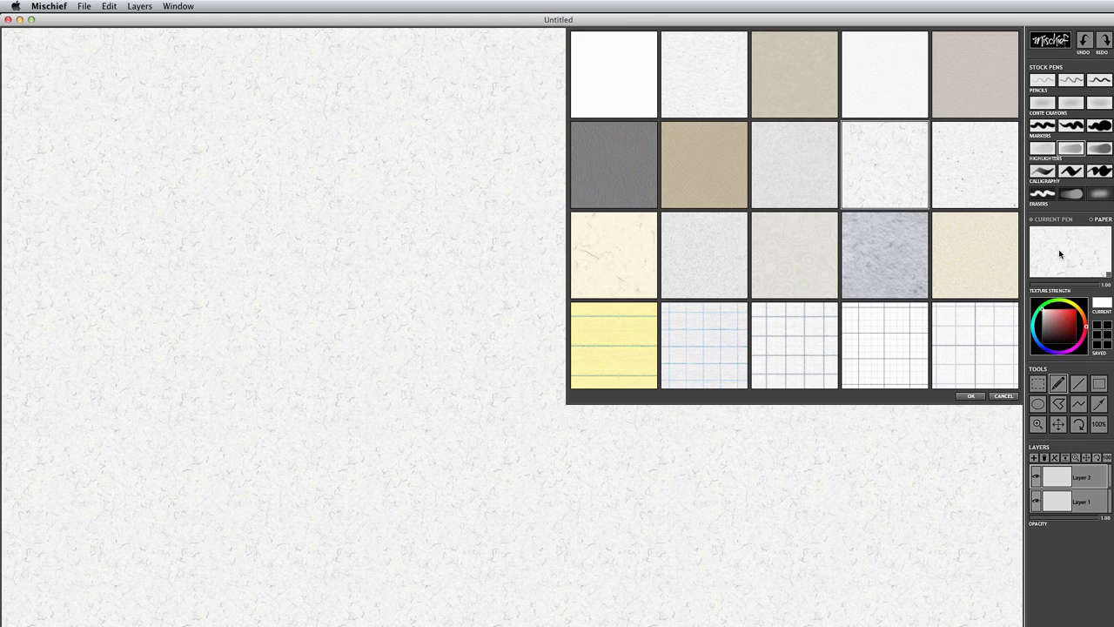
pyautogui.click(971, 395)
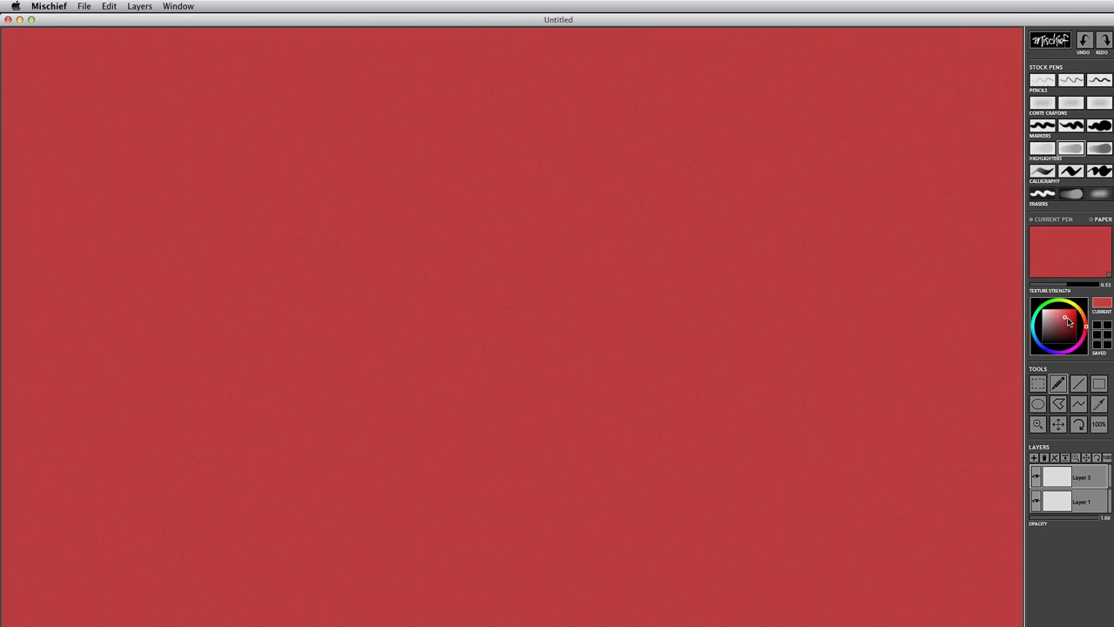
# - Show the Current Pen settings in the side panel instead of the Paper settings
pyautogui.click(1052, 331)
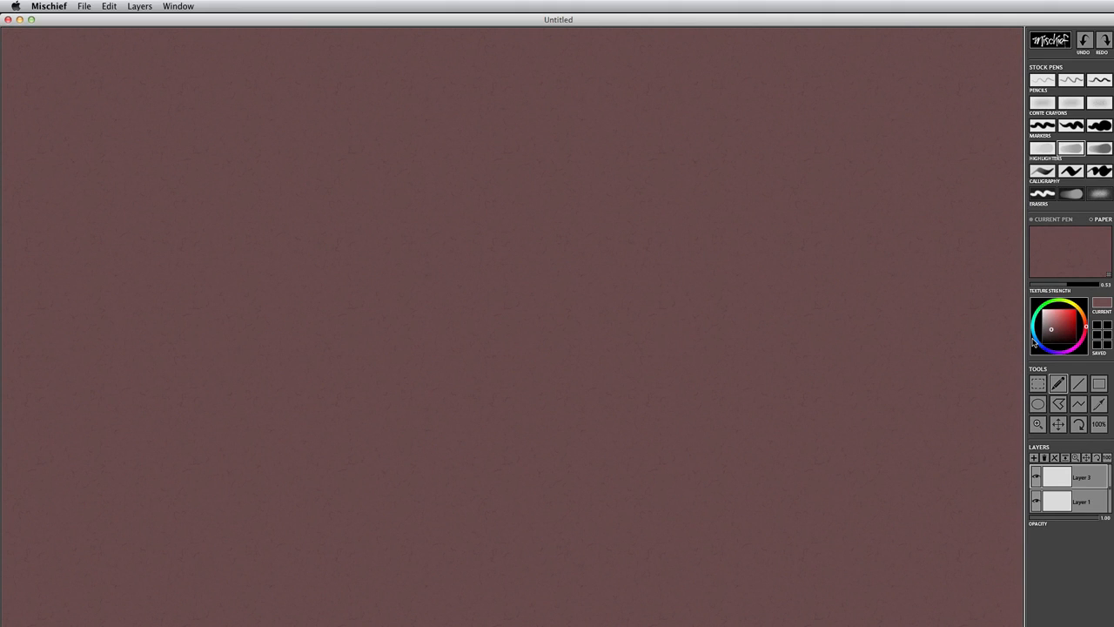
pyautogui.moveTo(1064, 224)
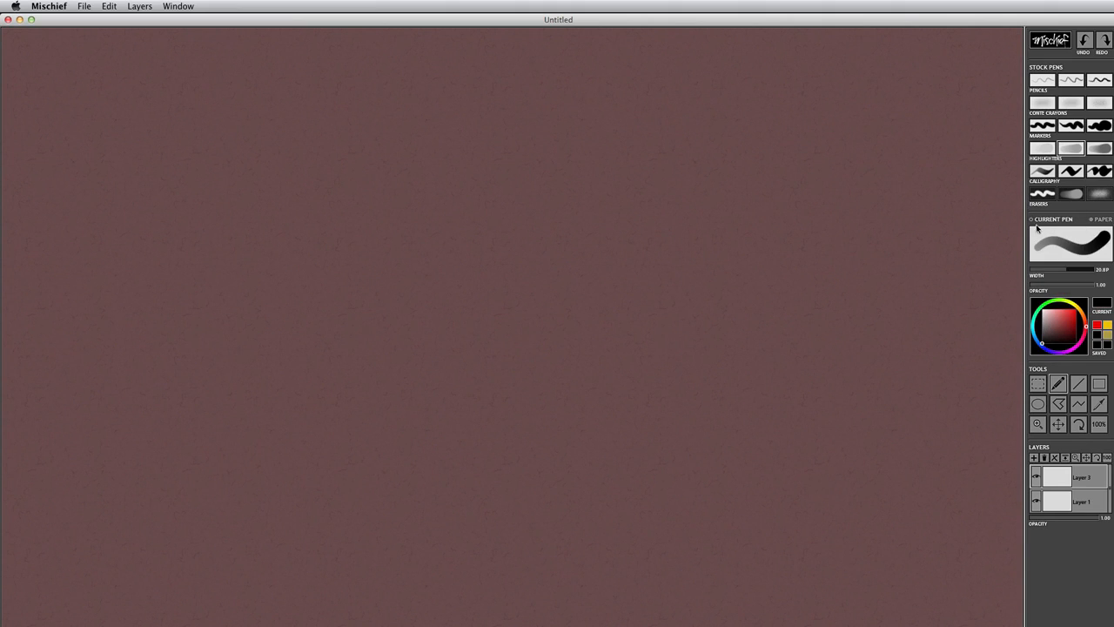
# - Draw a test stroke, switch to white textured paper, and draw a large spiral at centre
pyautogui.moveTo(659, 248); pyautogui.dragTo(835, 282)
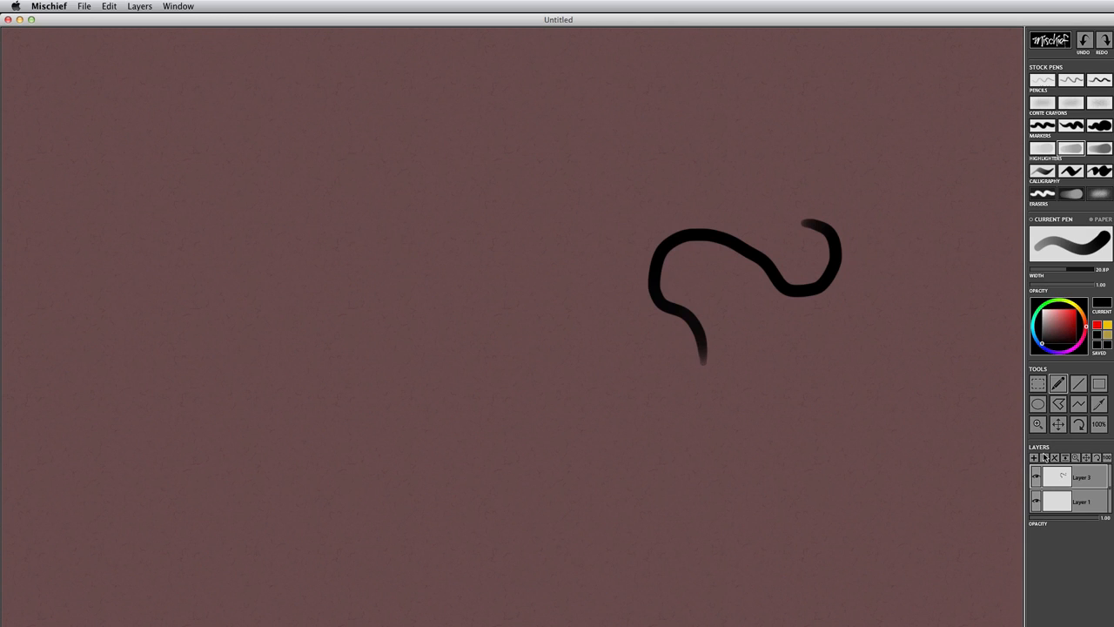
pyautogui.moveTo(320, 385)
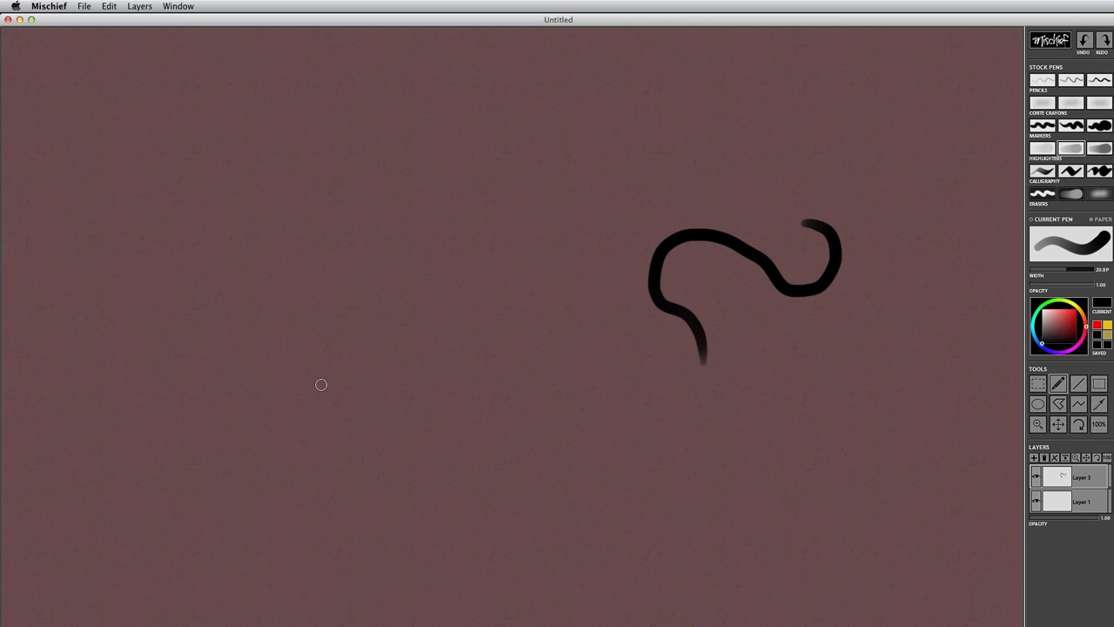
pyautogui.click(1100, 220)
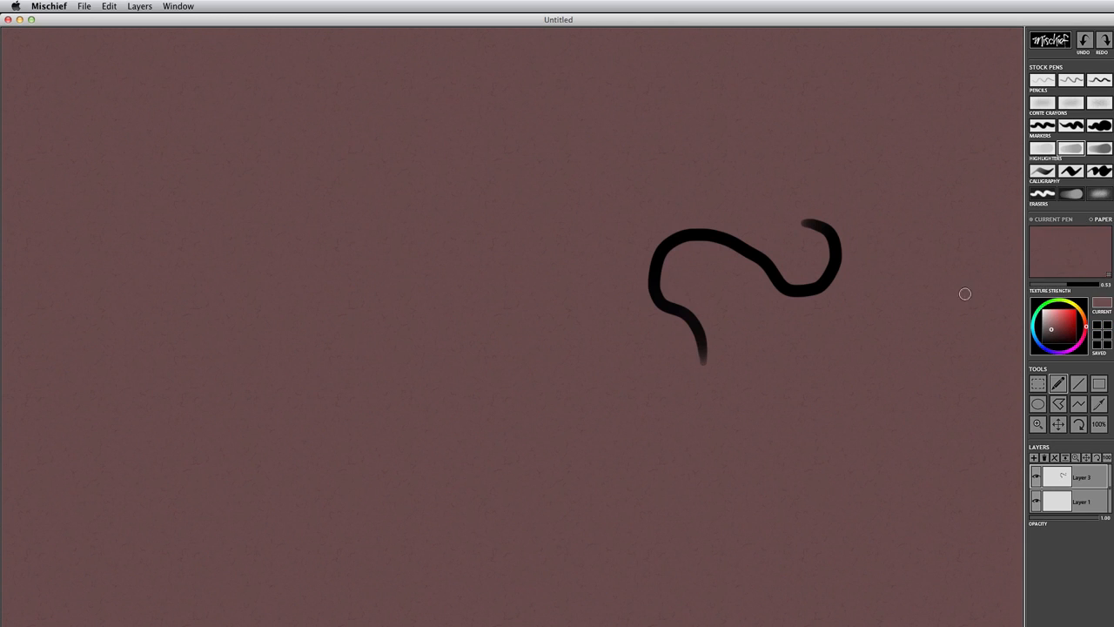
pyautogui.click(1100, 219)
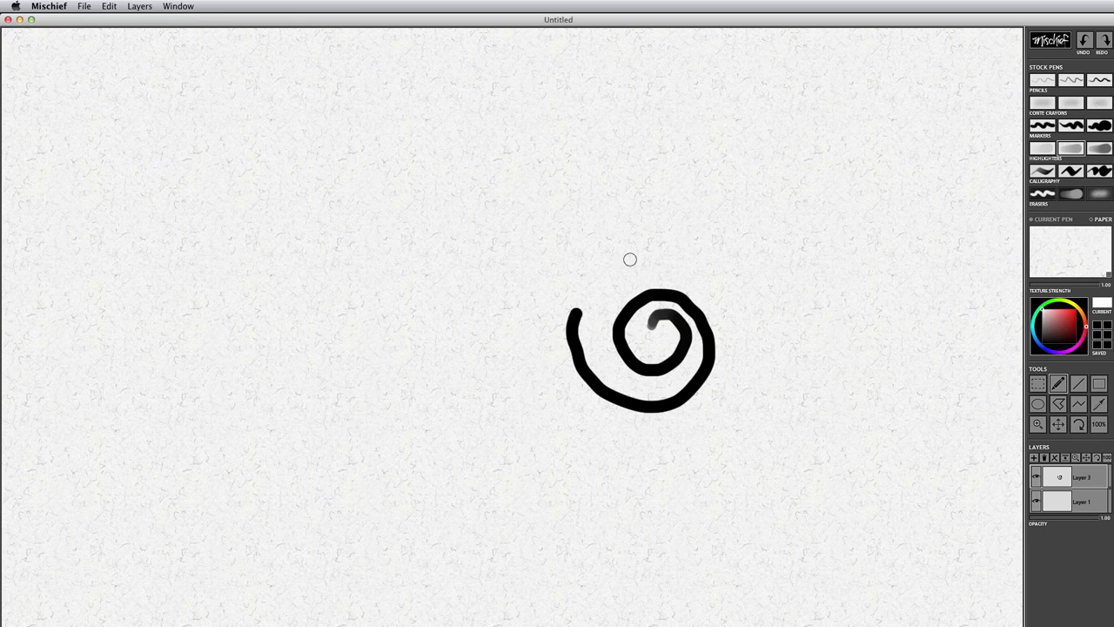
pyautogui.moveTo(630, 260); pyautogui.dragTo(717, 484)
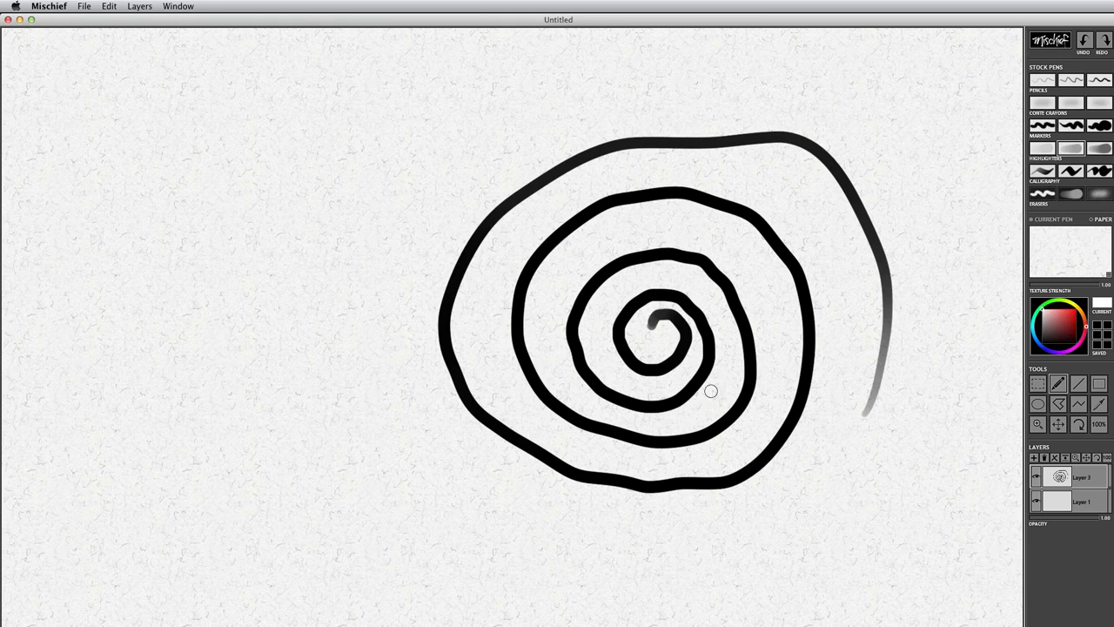
pyautogui.moveTo(637, 411)
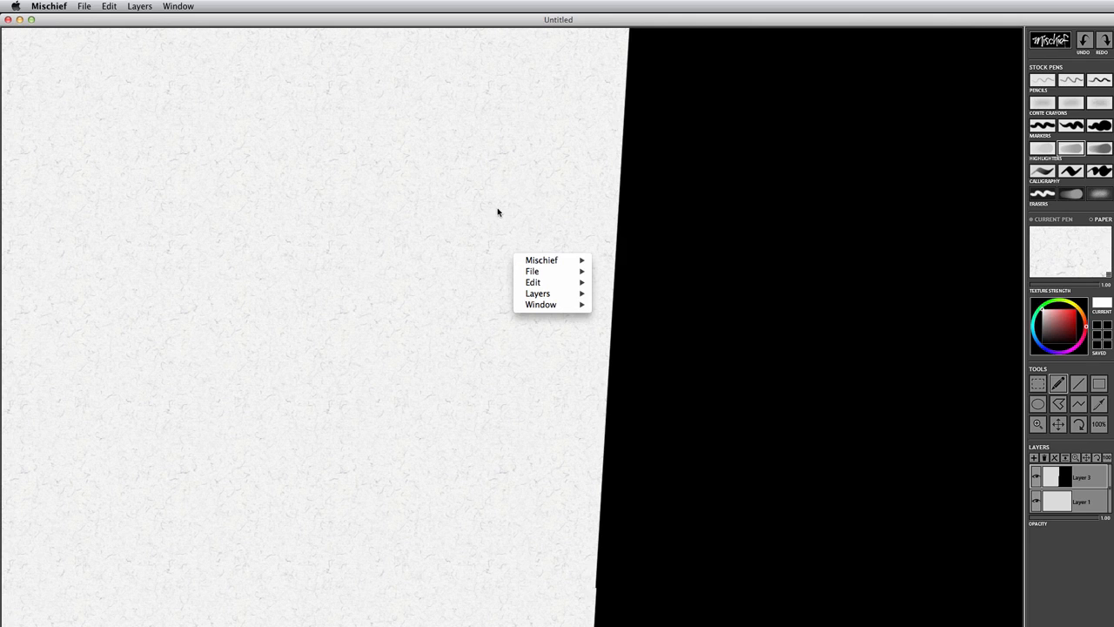
# - Bring up the canvas editing commands to undo the large black area
pyautogui.click(532, 282)
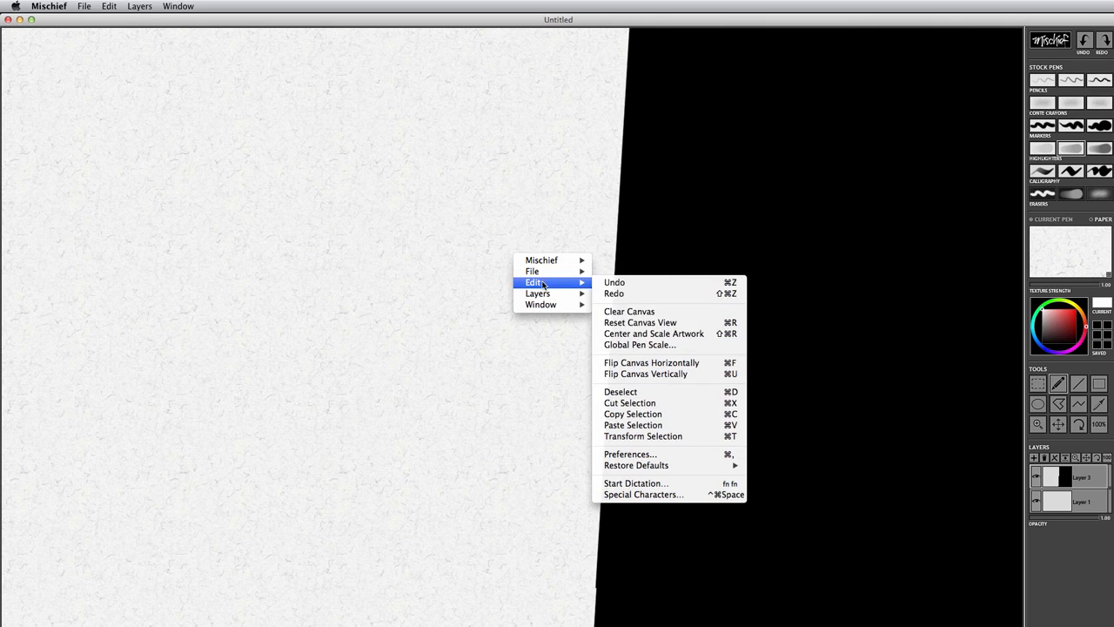
pyautogui.moveTo(663, 327)
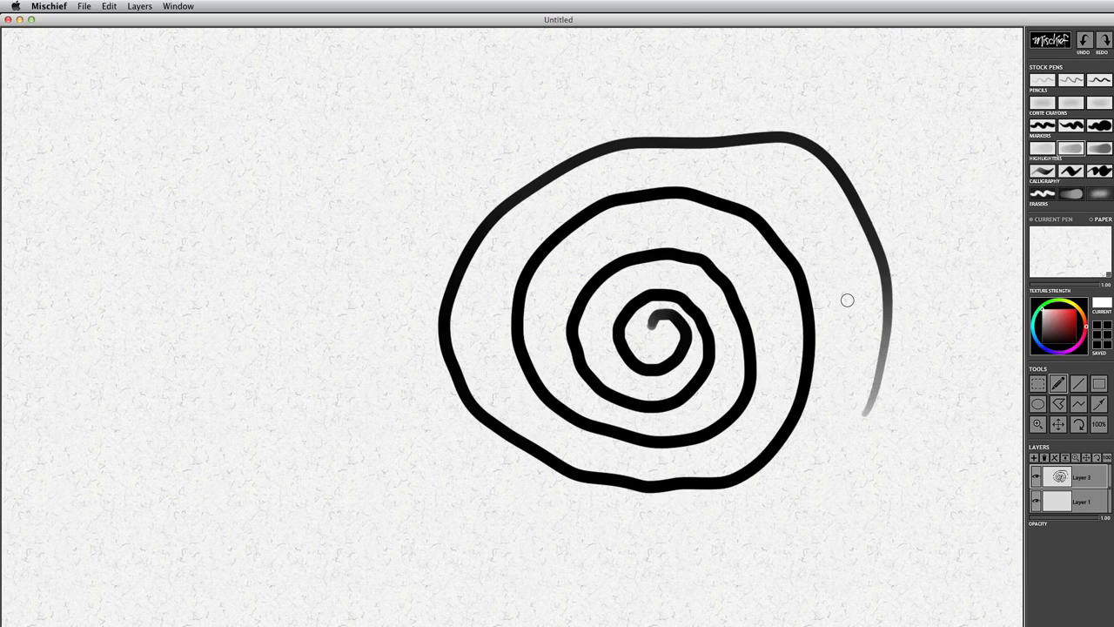
pyautogui.moveTo(961, 423)
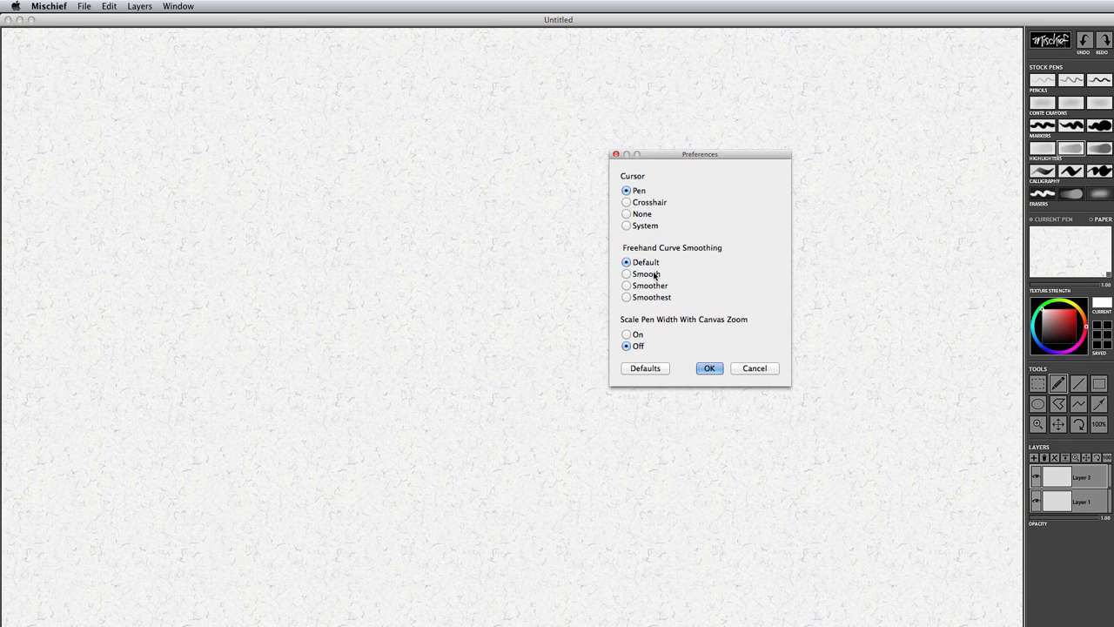
# - Set Freehand Curve Smoothing to Smoothest in Preferences and confirm
pyautogui.click(49, 7)
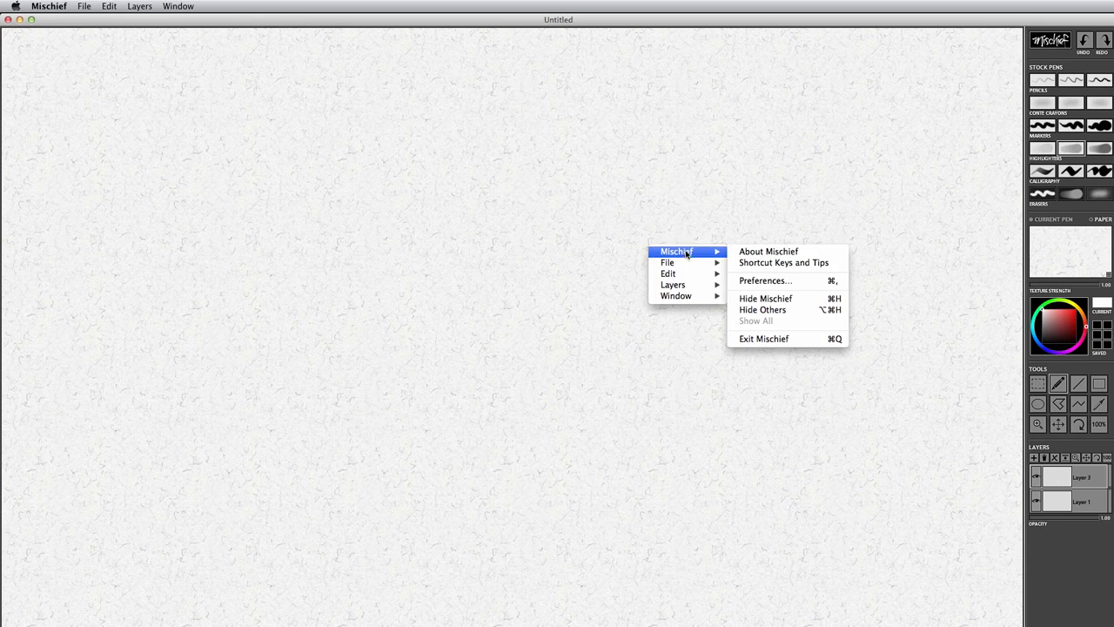
pyautogui.click(766, 280)
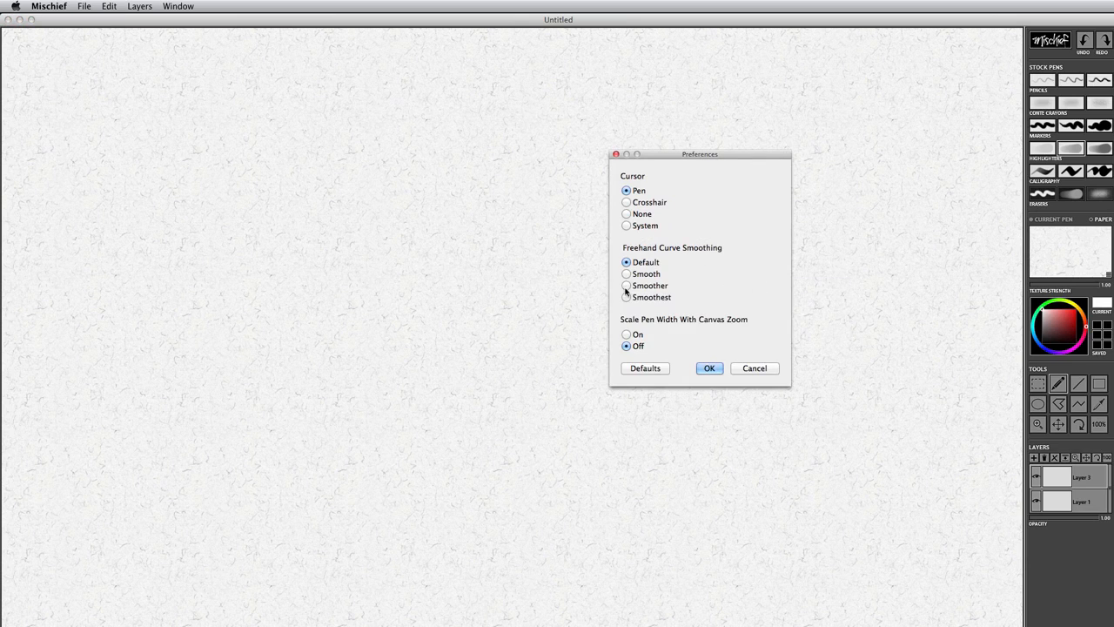
pyautogui.click(627, 296)
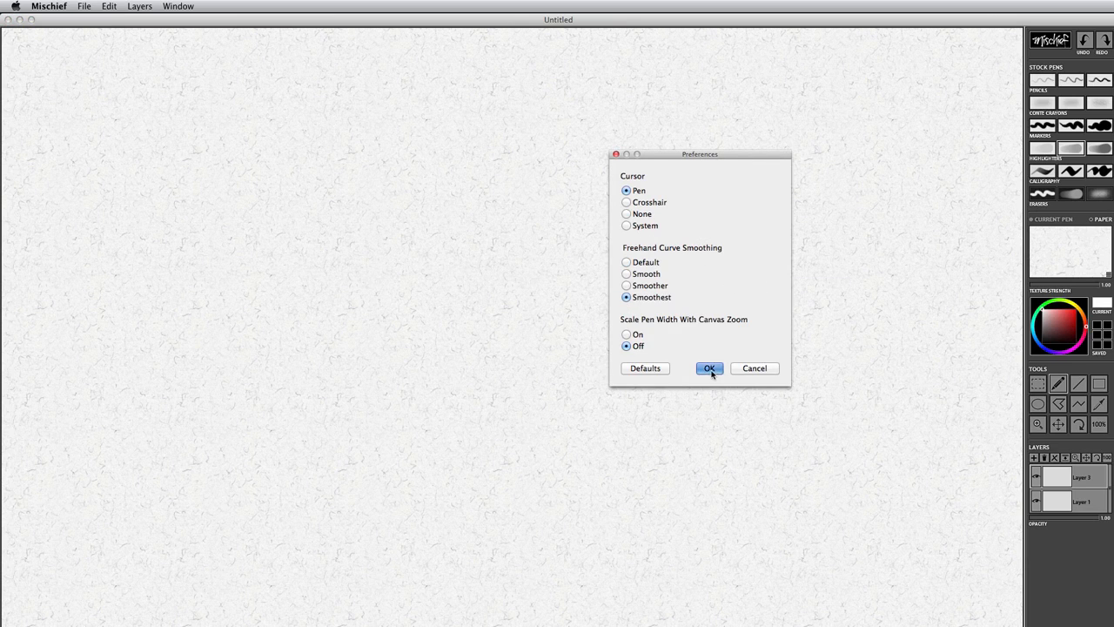
pyautogui.click(710, 367)
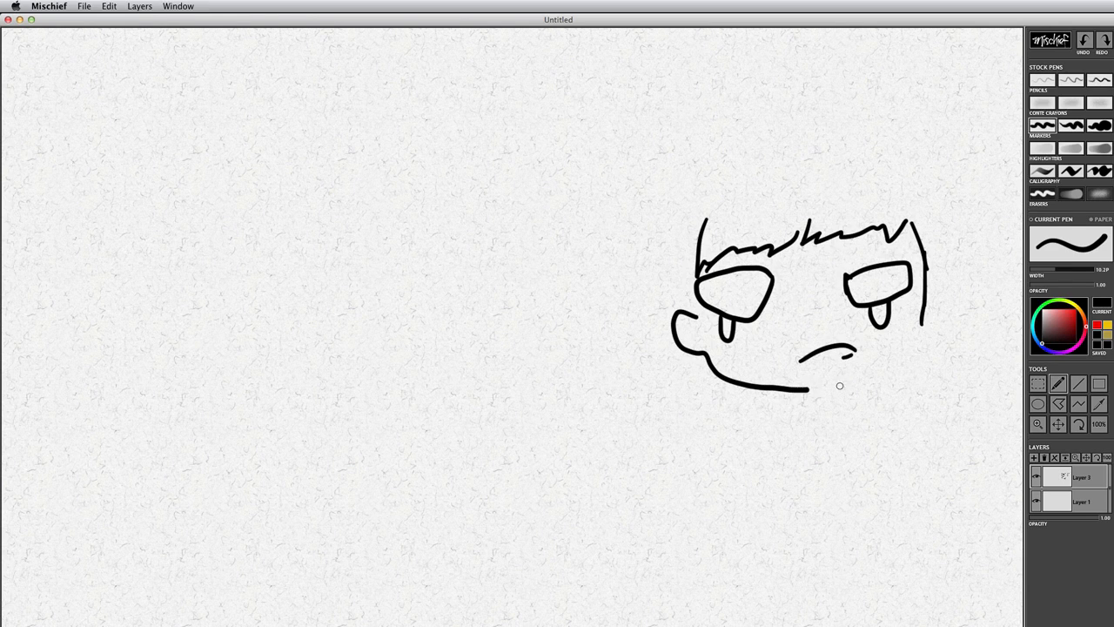
# - Finish the jaw, add the right ear, outline the hair top and add the neck
pyautogui.moveTo(792, 390); pyautogui.dragTo(914, 348)
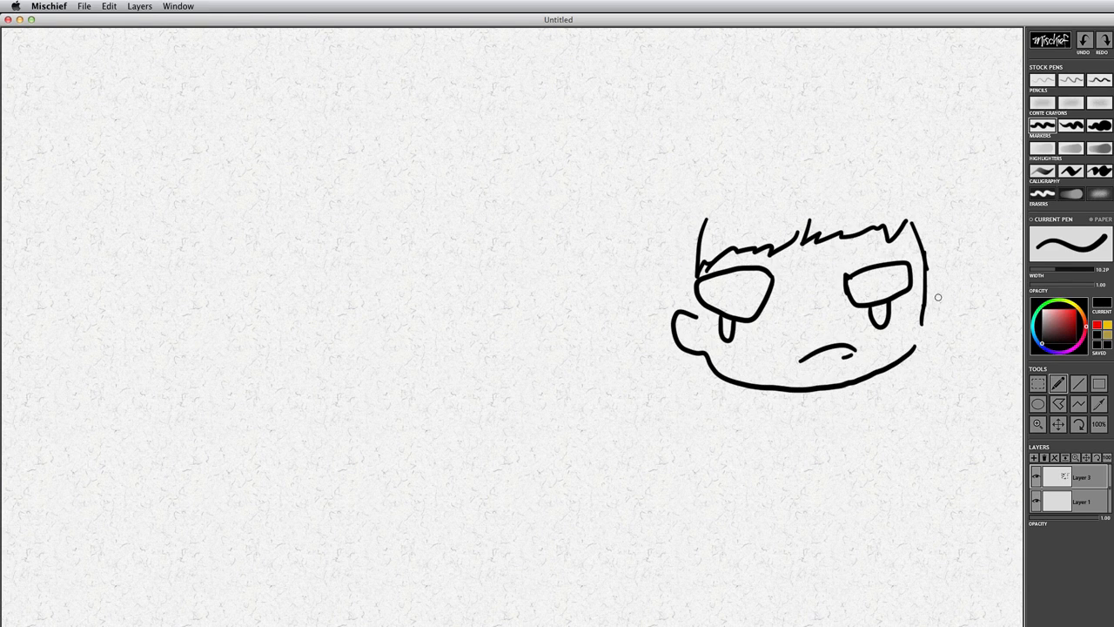
pyautogui.moveTo(920, 304); pyautogui.dragTo(931, 345)
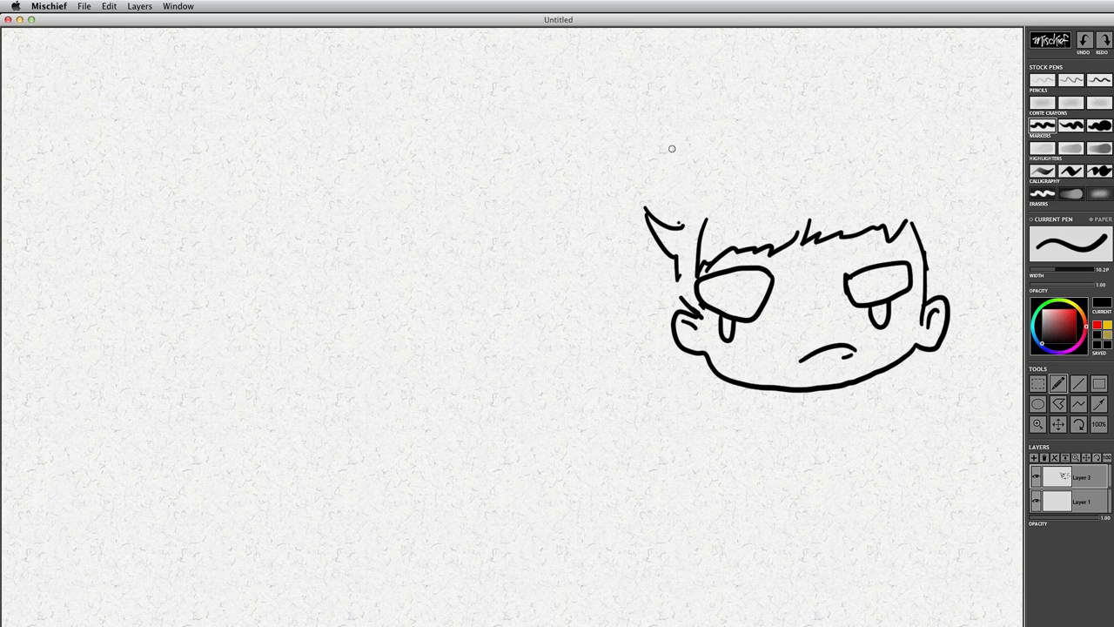
pyautogui.moveTo(671, 143); pyautogui.dragTo(862, 135)
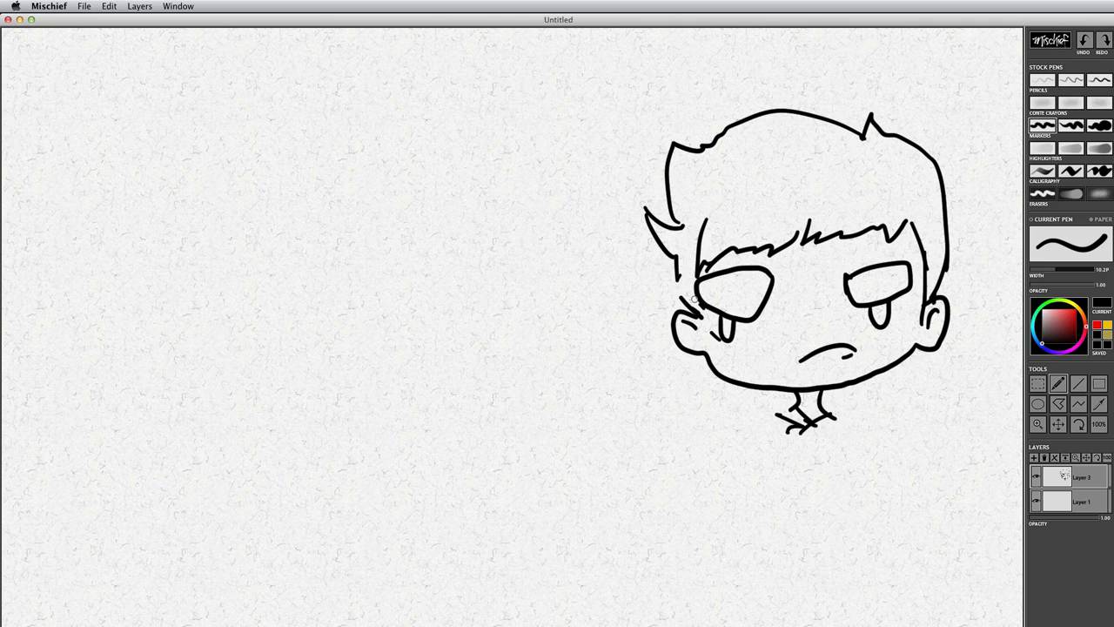
pyautogui.moveTo(688, 279); pyautogui.dragTo(711, 334)
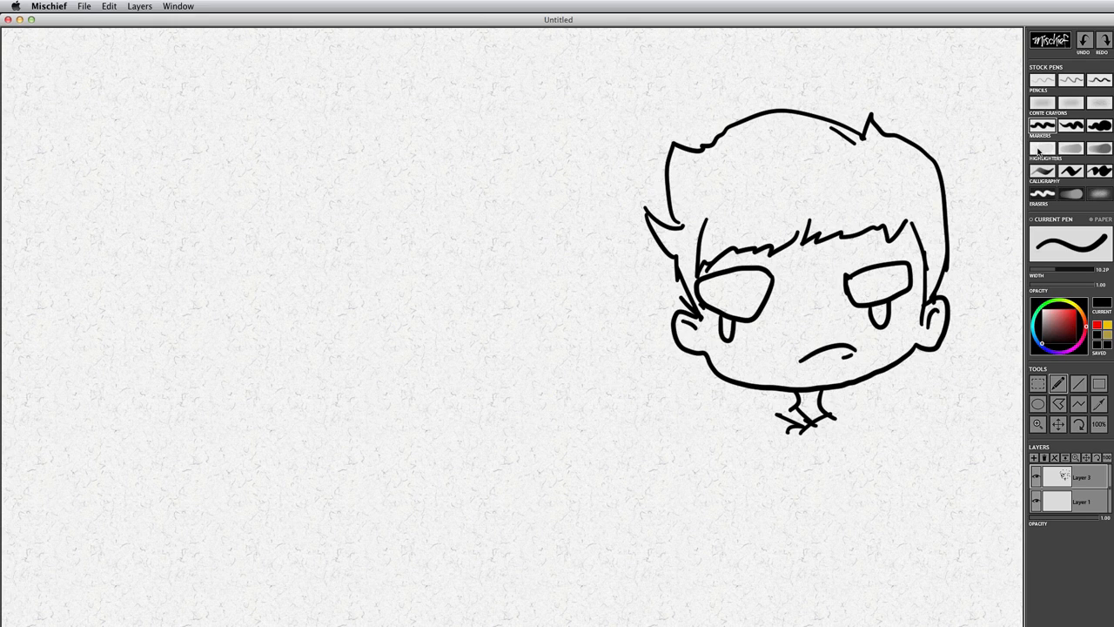
# - With a soft grey brush, paint and blend shading under the fringe above the left eye
pyautogui.click(1072, 125)
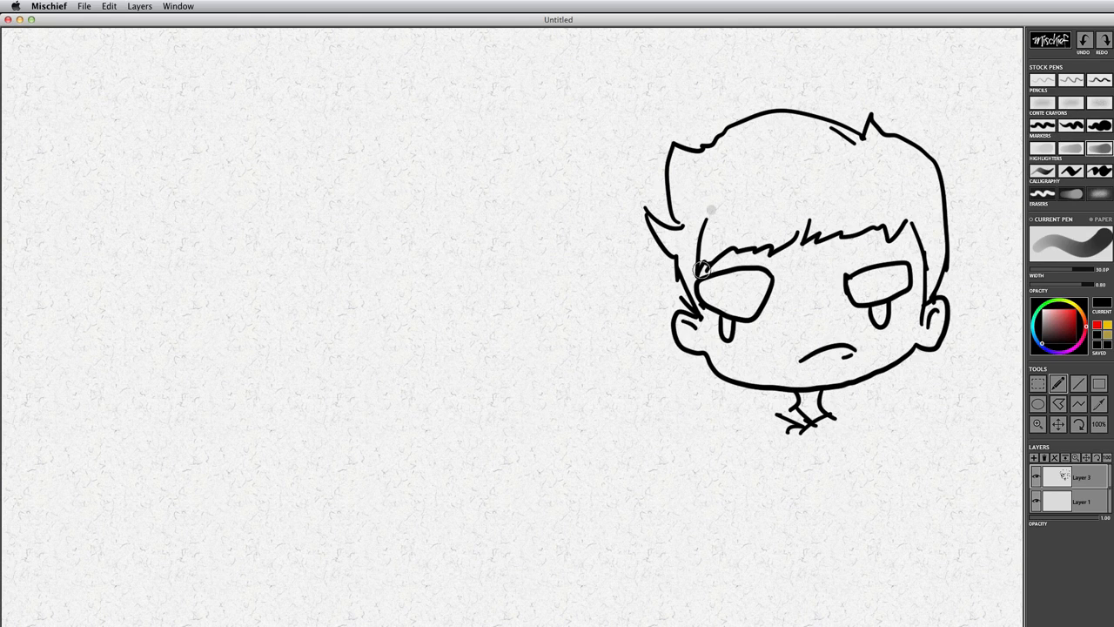
pyautogui.moveTo(713, 209); pyautogui.dragTo(700, 270)
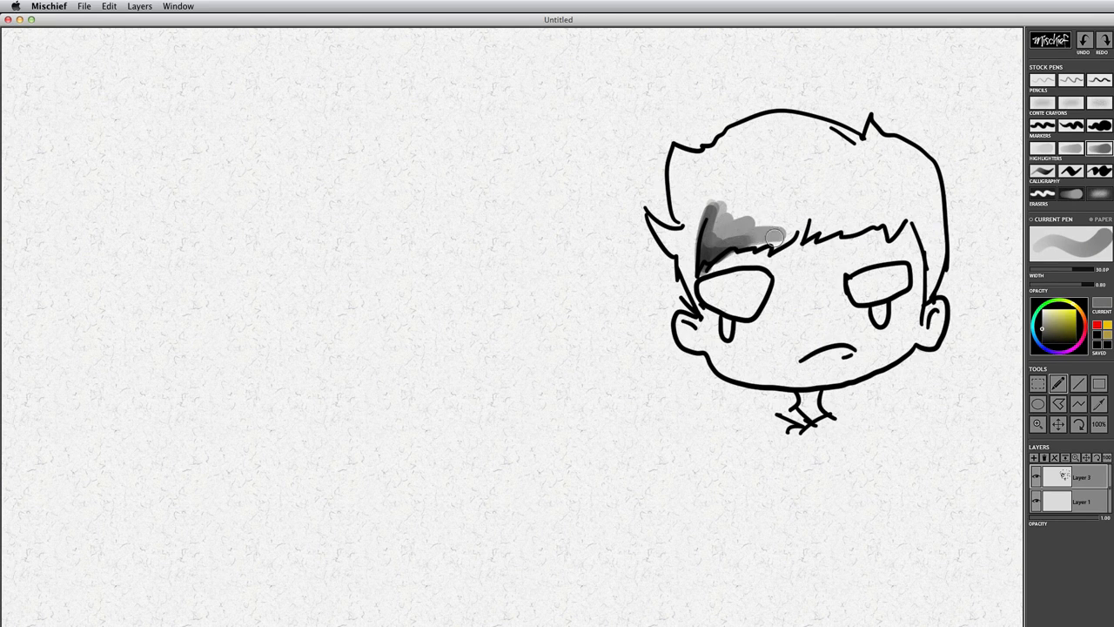
pyautogui.moveTo(775, 237); pyautogui.dragTo(713, 217)
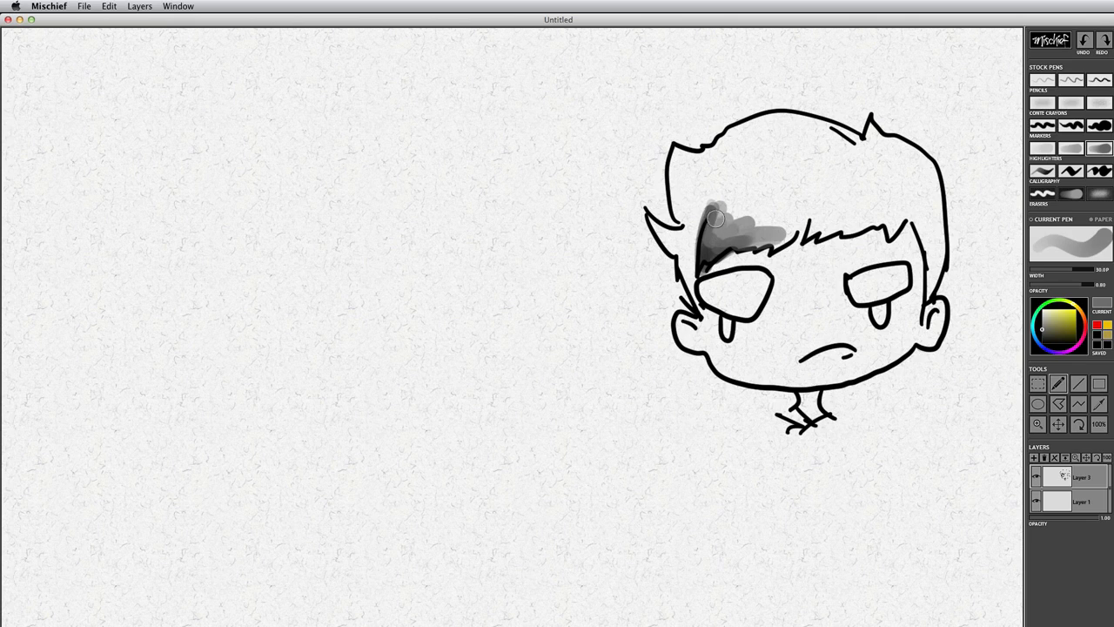